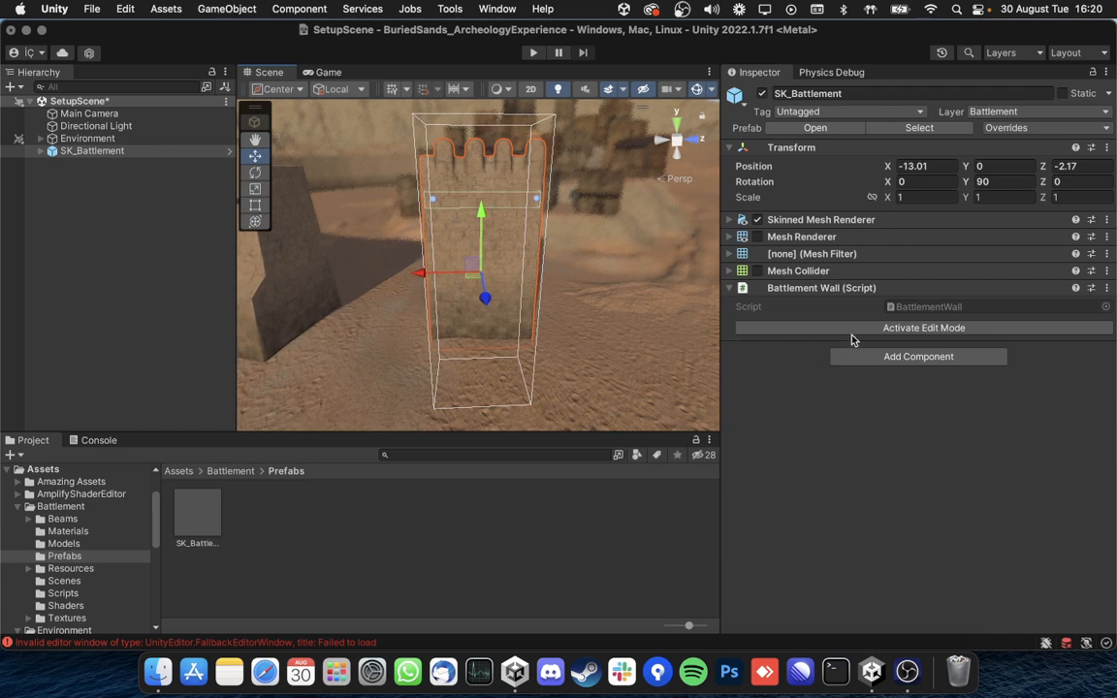
pyautogui.moveTo(880, 328)
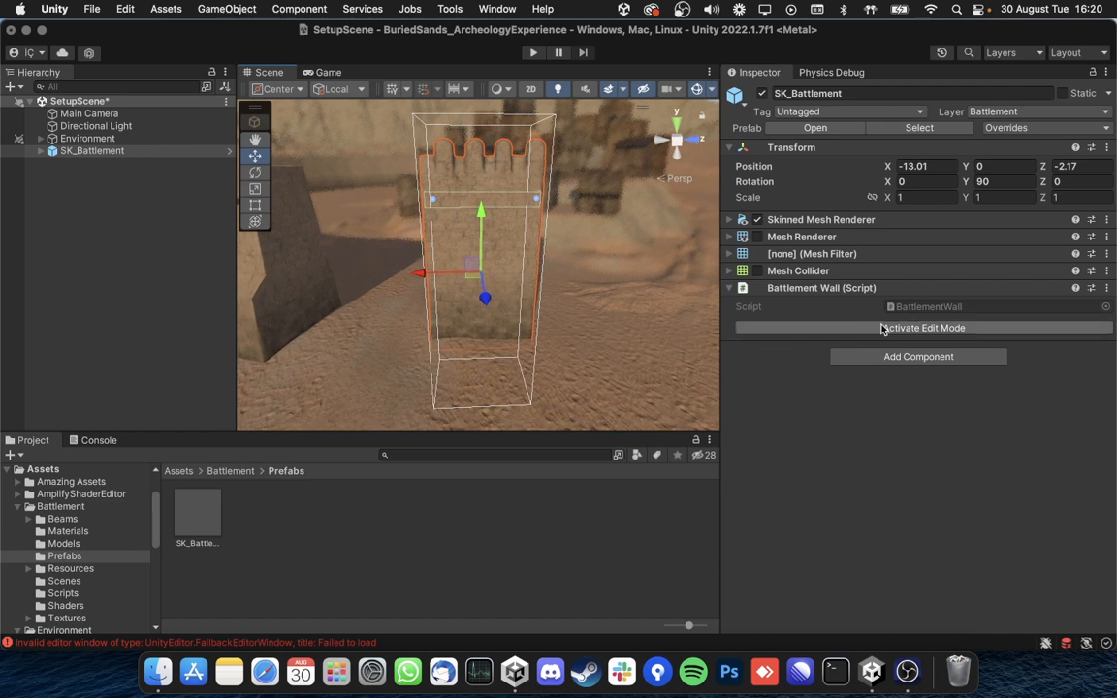
# Step: Activate Edit Mode on the SK_Battlement wall and drag it to a new scene position
pyautogui.click(923, 326)
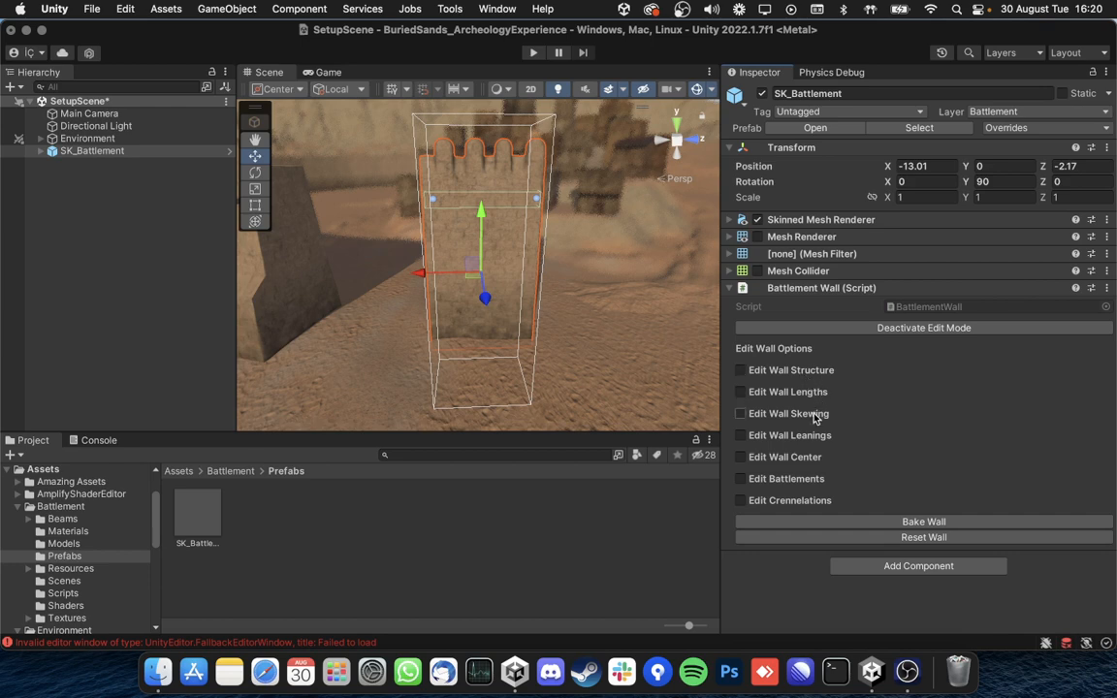
pyautogui.moveTo(596, 378)
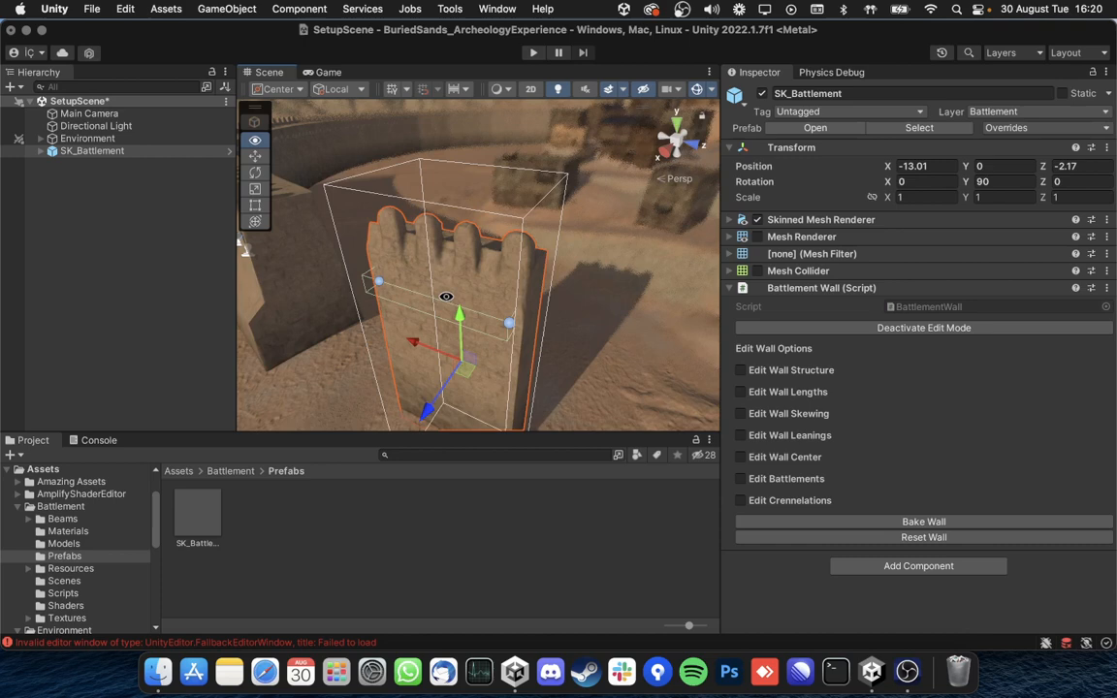
pyautogui.moveTo(446, 295); pyautogui.dragTo(495, 320)
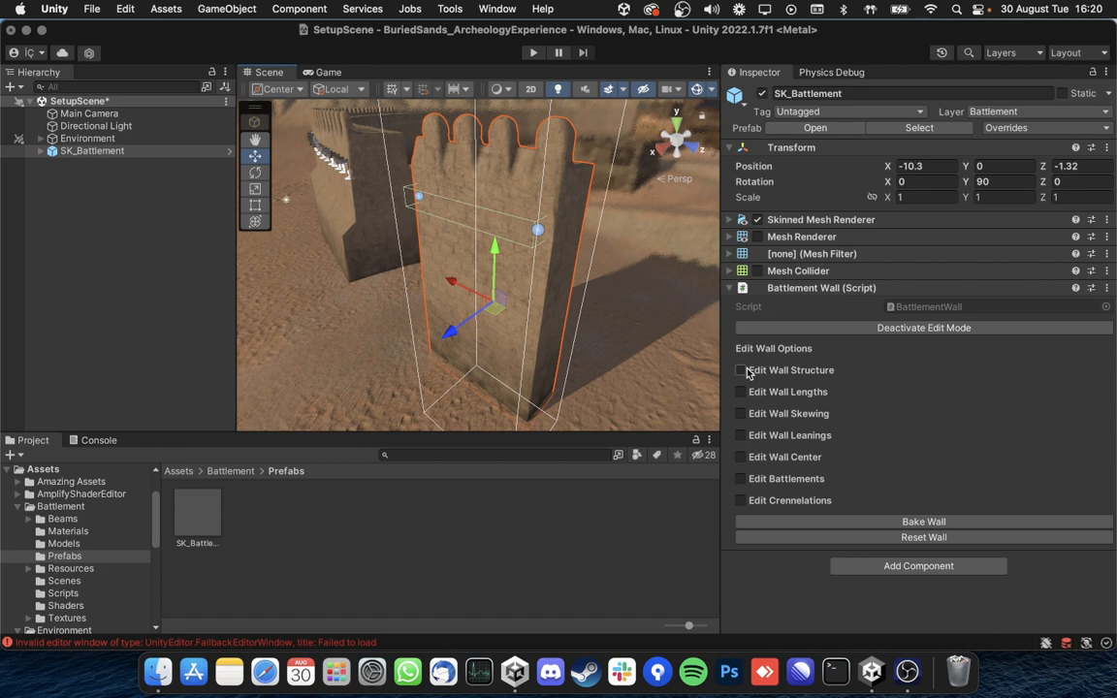
# Step: Raise Wall Thickness, Taper Rate and Skirts Depth each to 100 in the wall structure settings
pyautogui.click(740, 368)
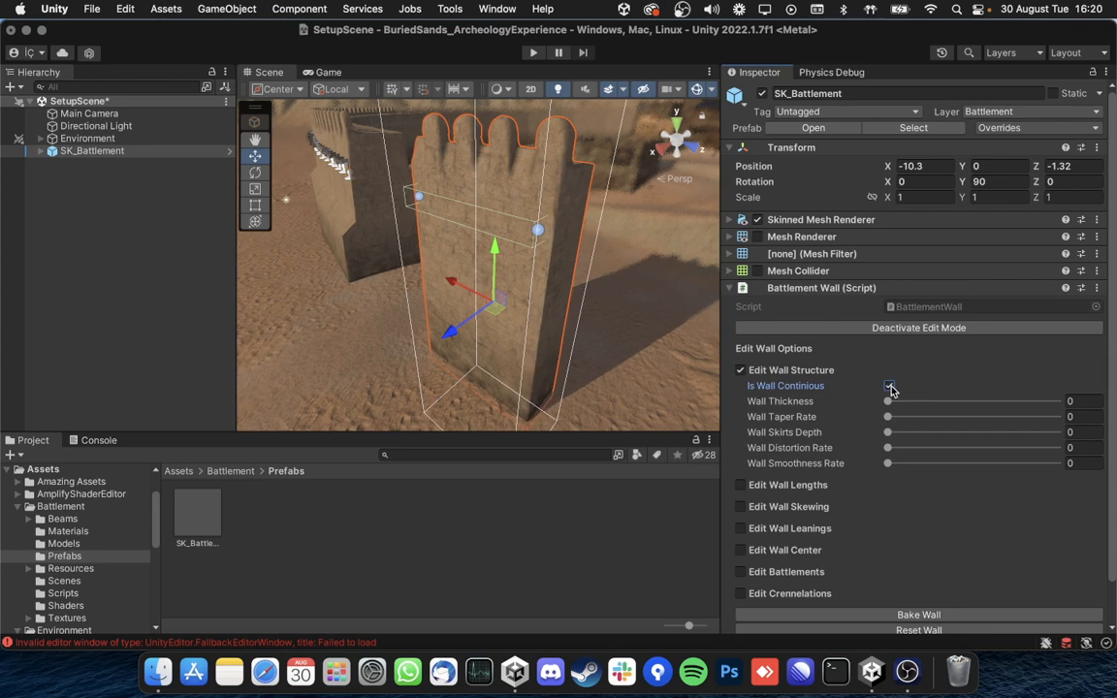
pyautogui.click(888, 384)
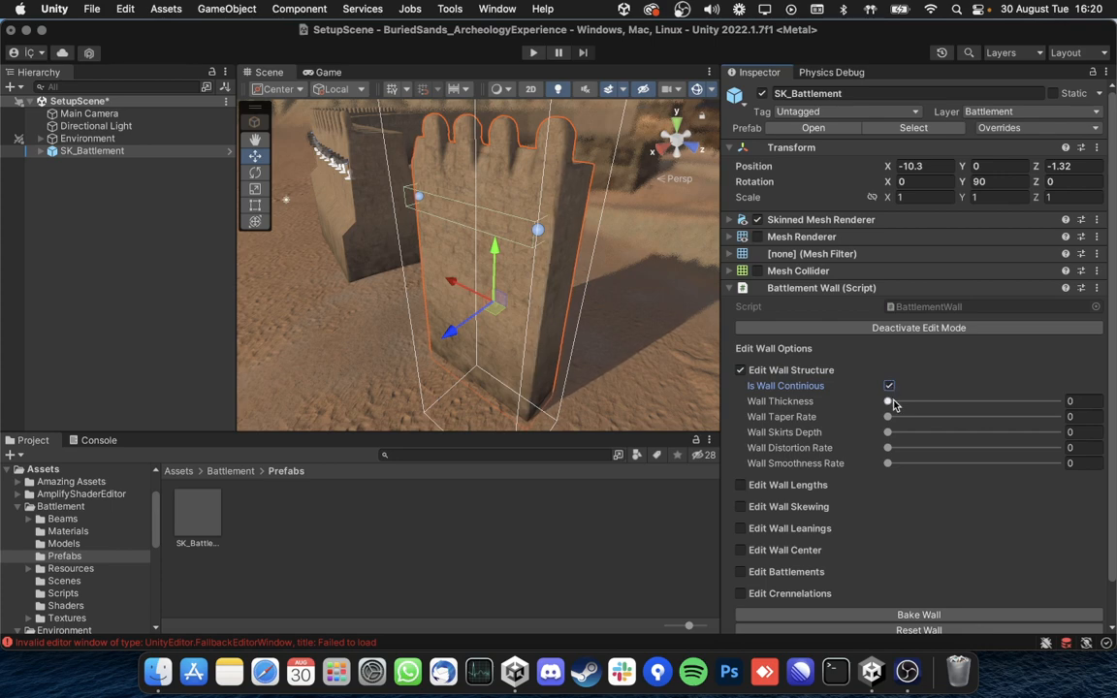
pyautogui.moveTo(888, 400); pyautogui.dragTo(1057, 400)
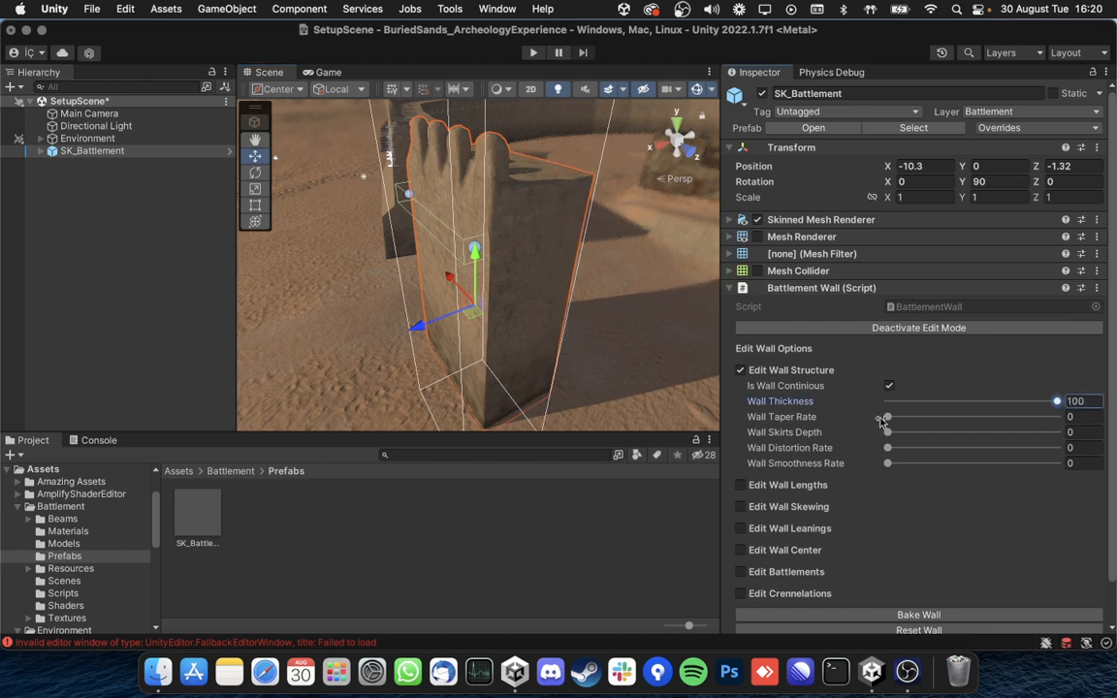
pyautogui.moveTo(884, 416); pyautogui.dragTo(1056, 416)
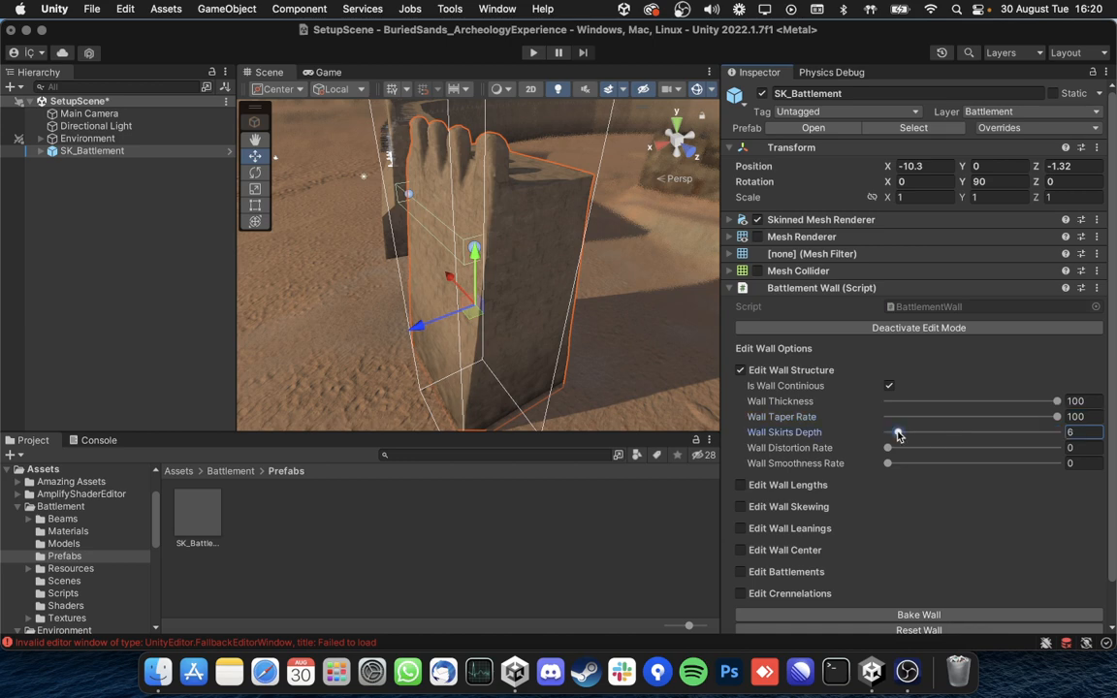
pyautogui.moveTo(896, 432); pyautogui.dragTo(1057, 433)
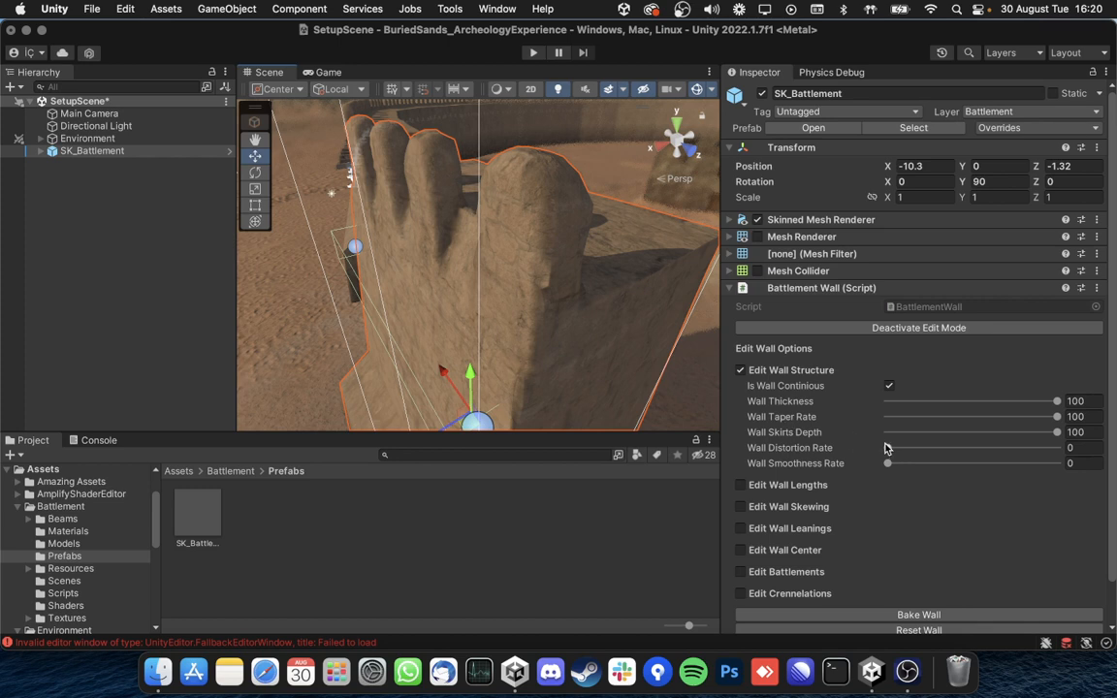
# Step: Try the Smoothness slider, return it to 0 and collapse the wall structure settings
pyautogui.click(1071, 446)
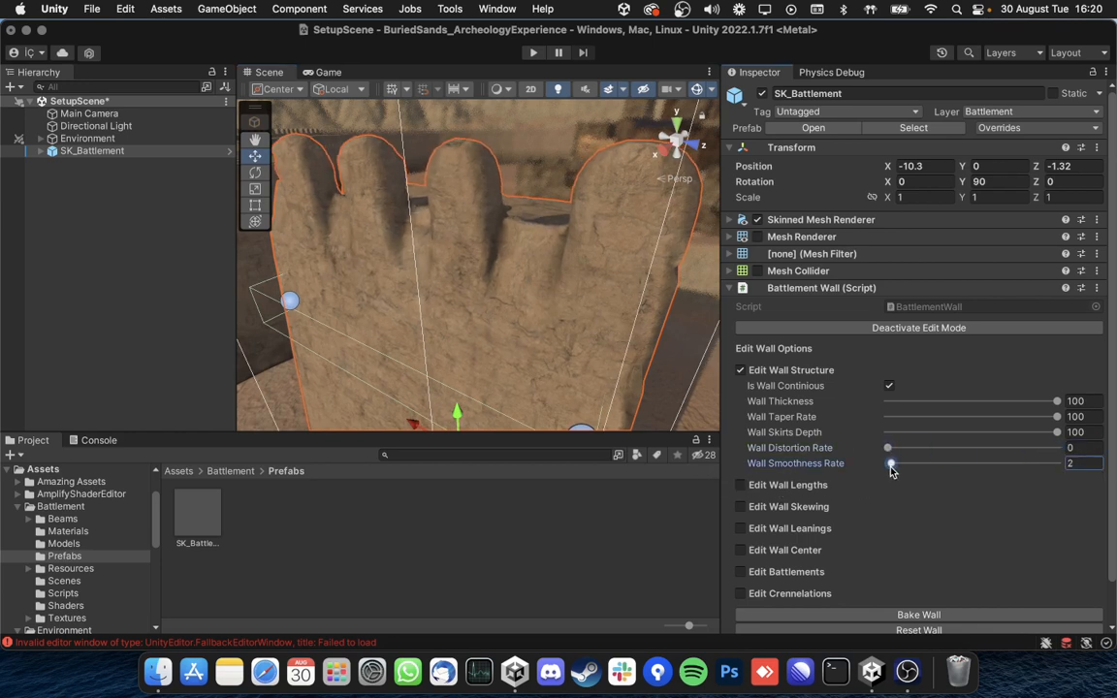
pyautogui.moveTo(890, 463); pyautogui.dragTo(940, 463)
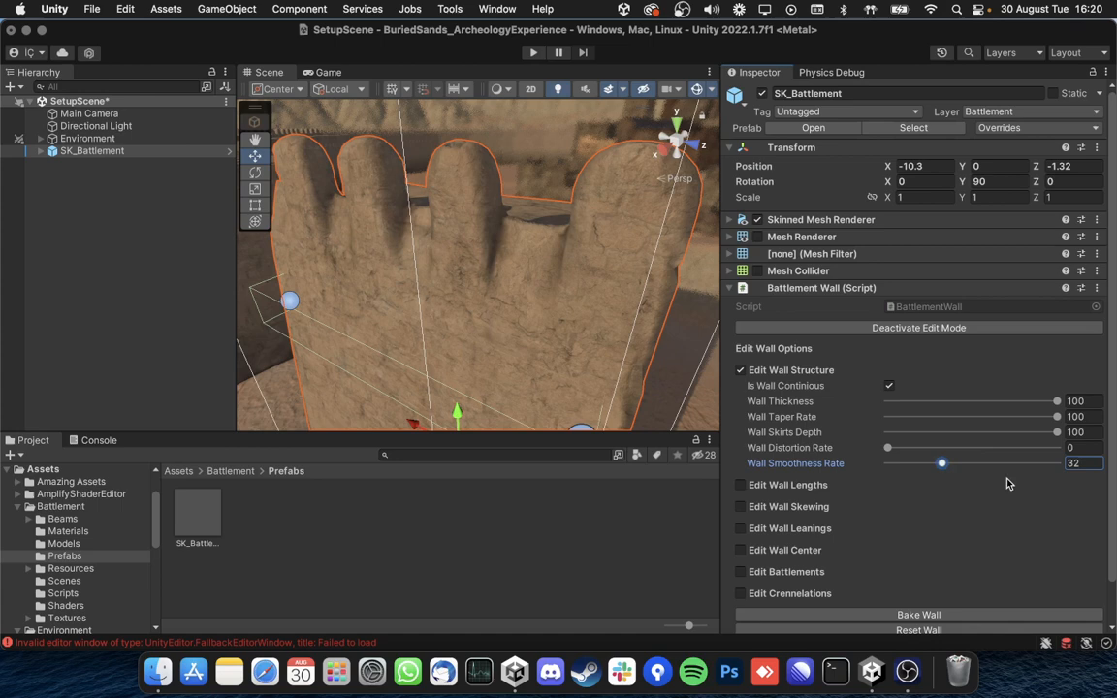
pyautogui.moveTo(940, 461); pyautogui.dragTo(886, 461)
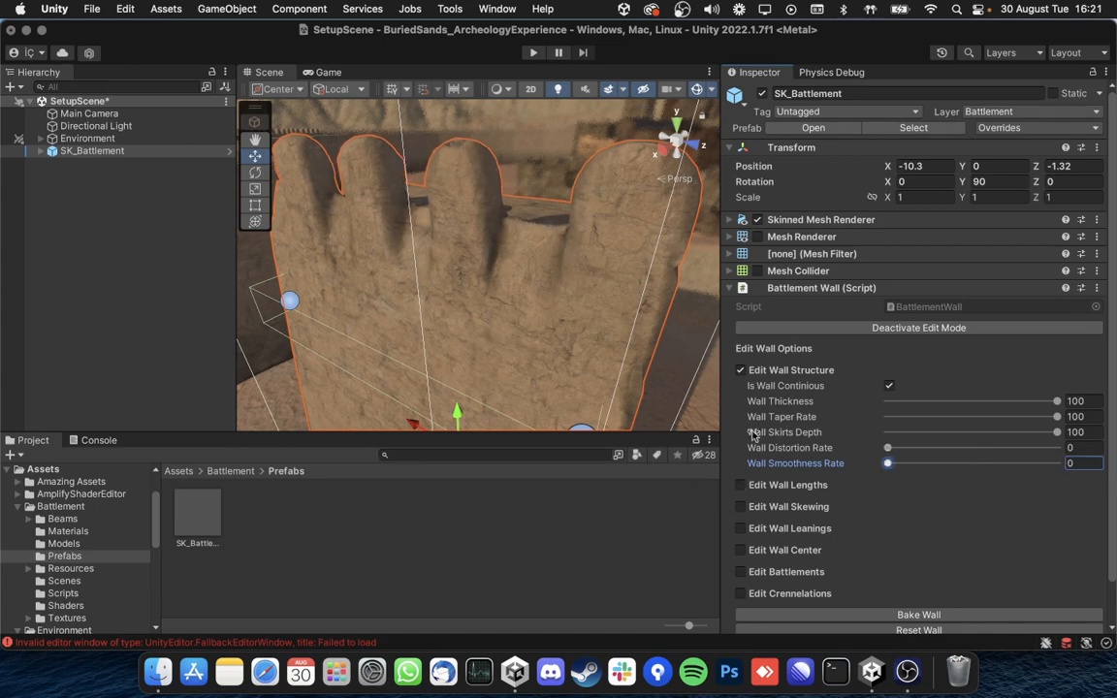
pyautogui.click(741, 369)
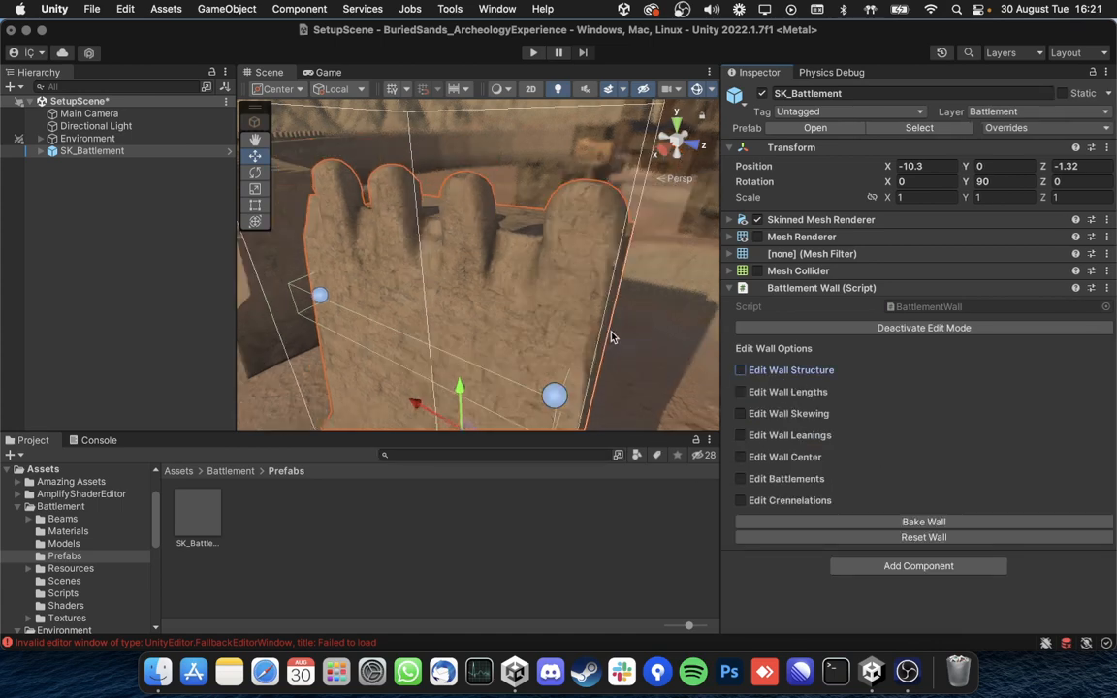
pyautogui.click(741, 392)
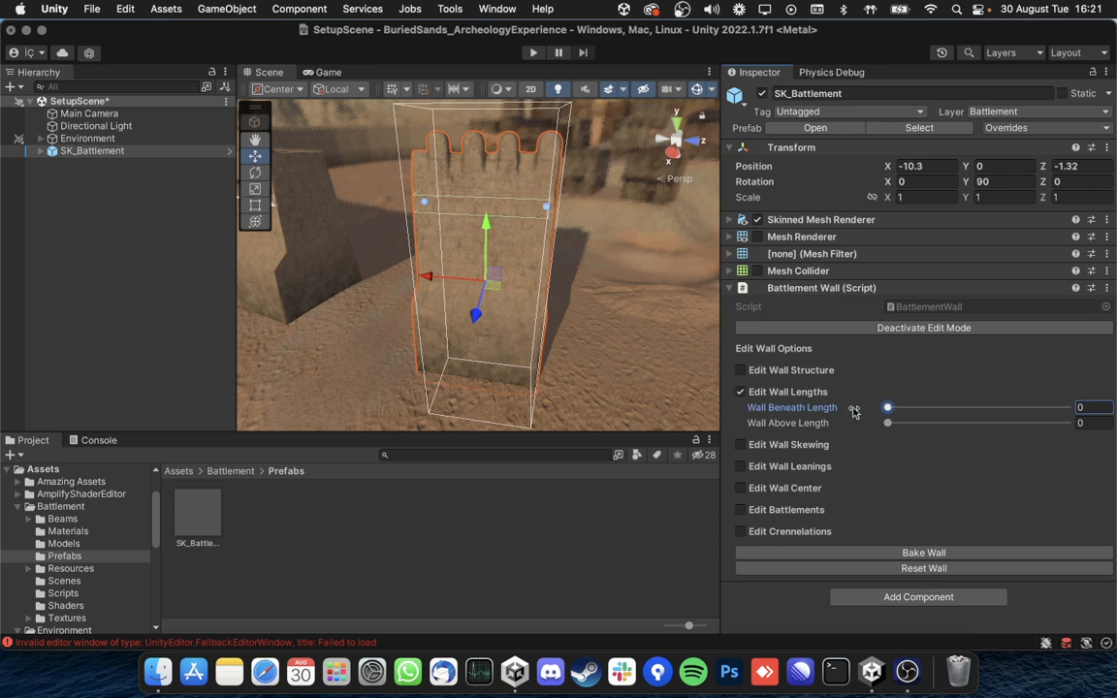
pyautogui.moveTo(887, 422); pyautogui.dragTo(1059, 423)
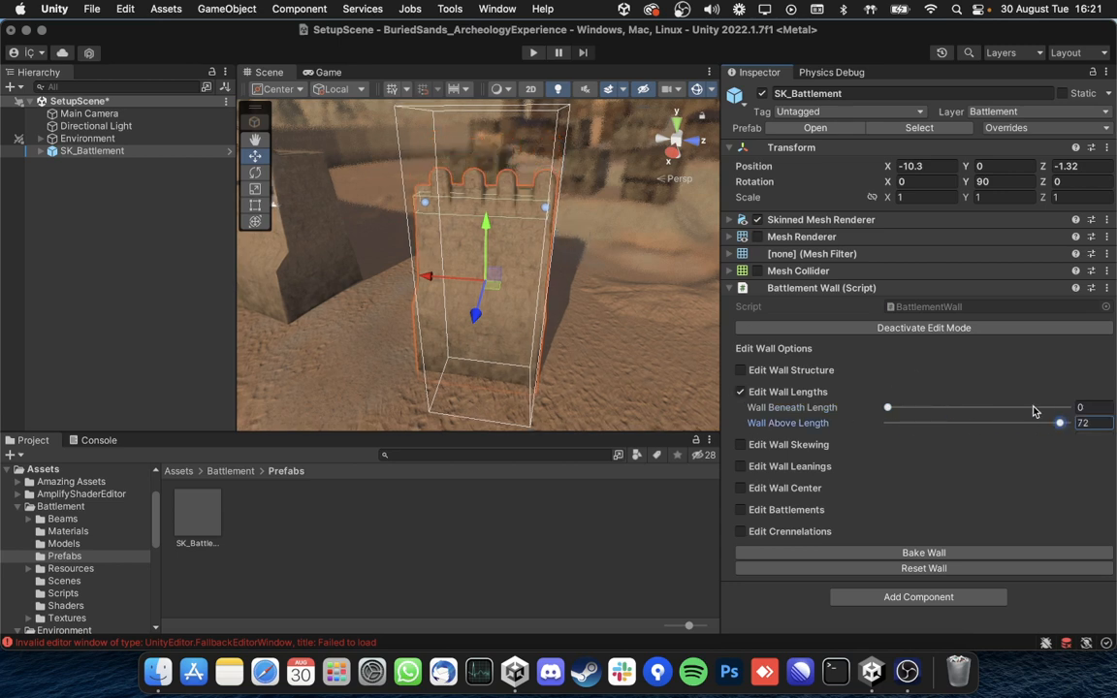
pyautogui.moveTo(1058, 422); pyautogui.dragTo(886, 422)
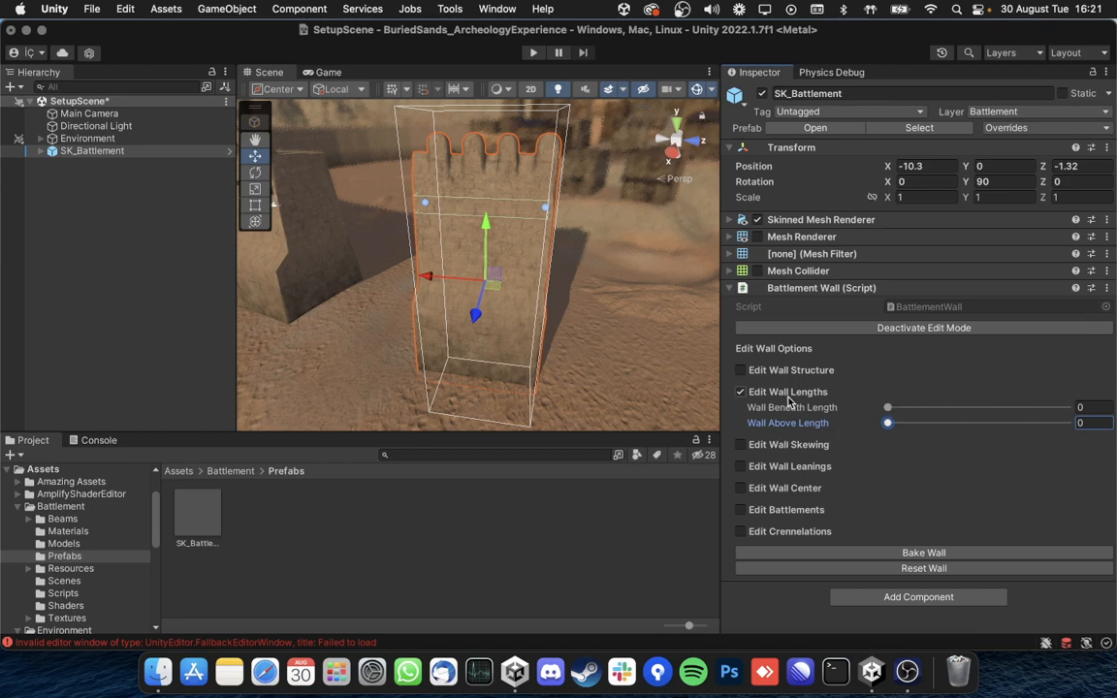
pyautogui.click(740, 392)
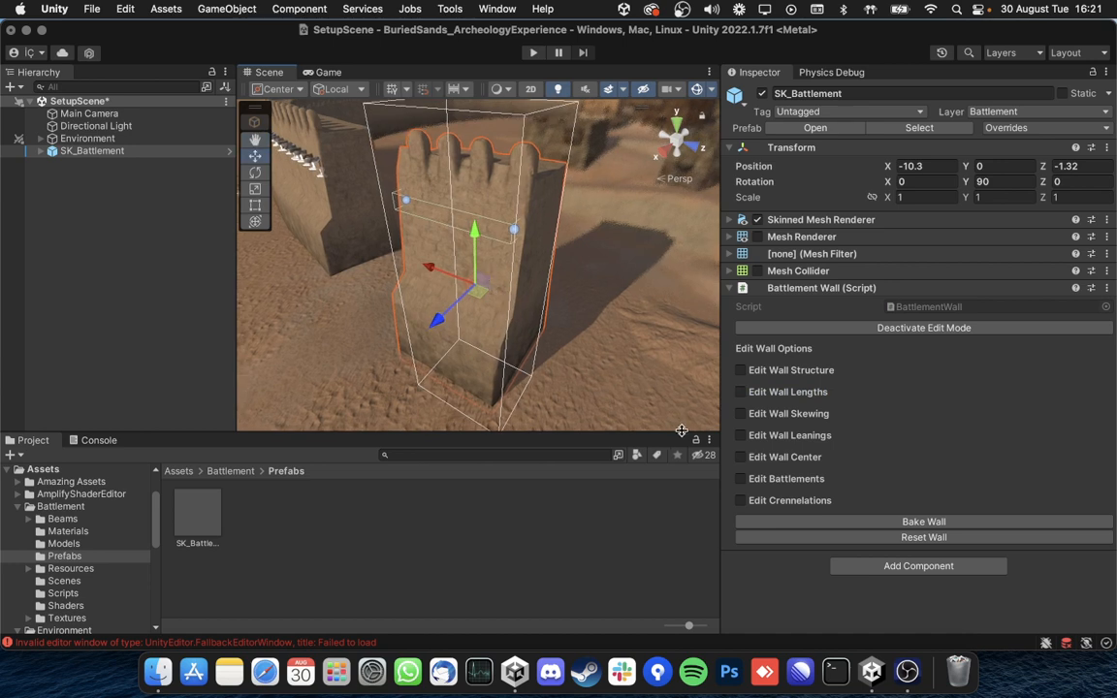
pyautogui.click(740, 413)
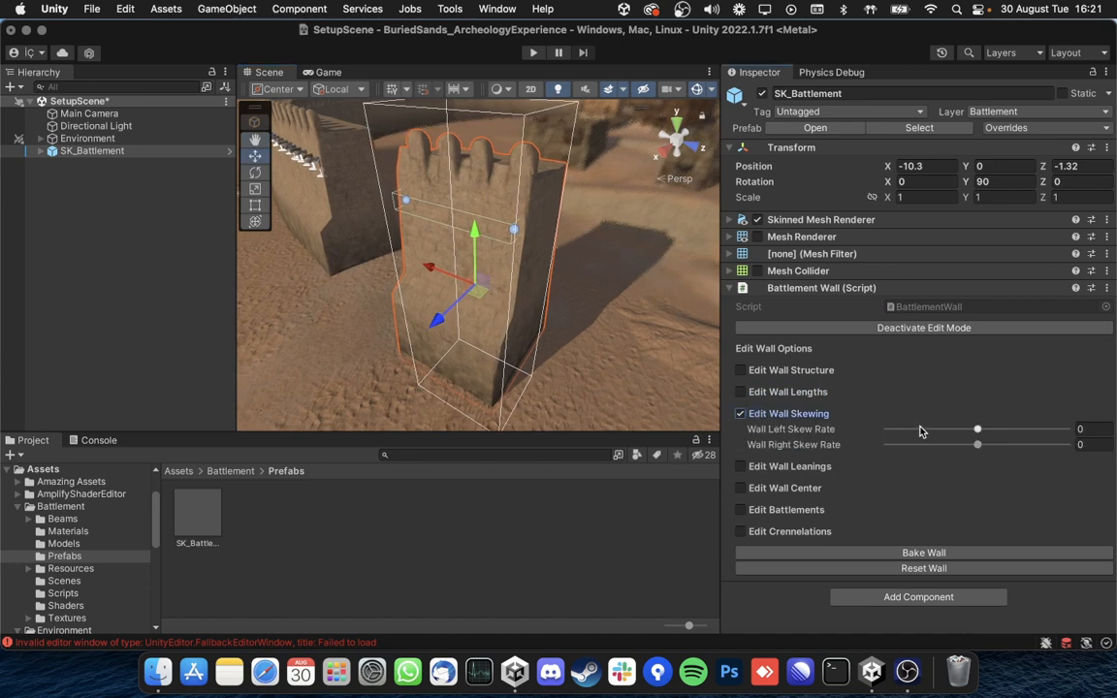
pyautogui.moveTo(977, 428); pyautogui.dragTo(923, 429)
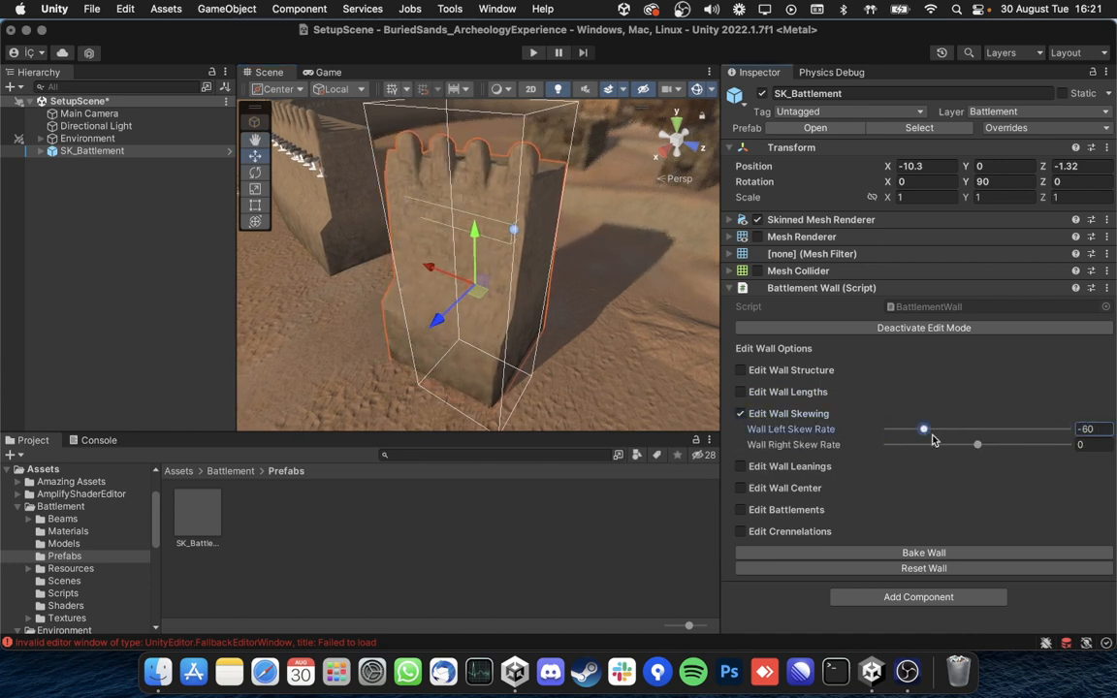
pyautogui.moveTo(923, 428); pyautogui.dragTo(997, 428)
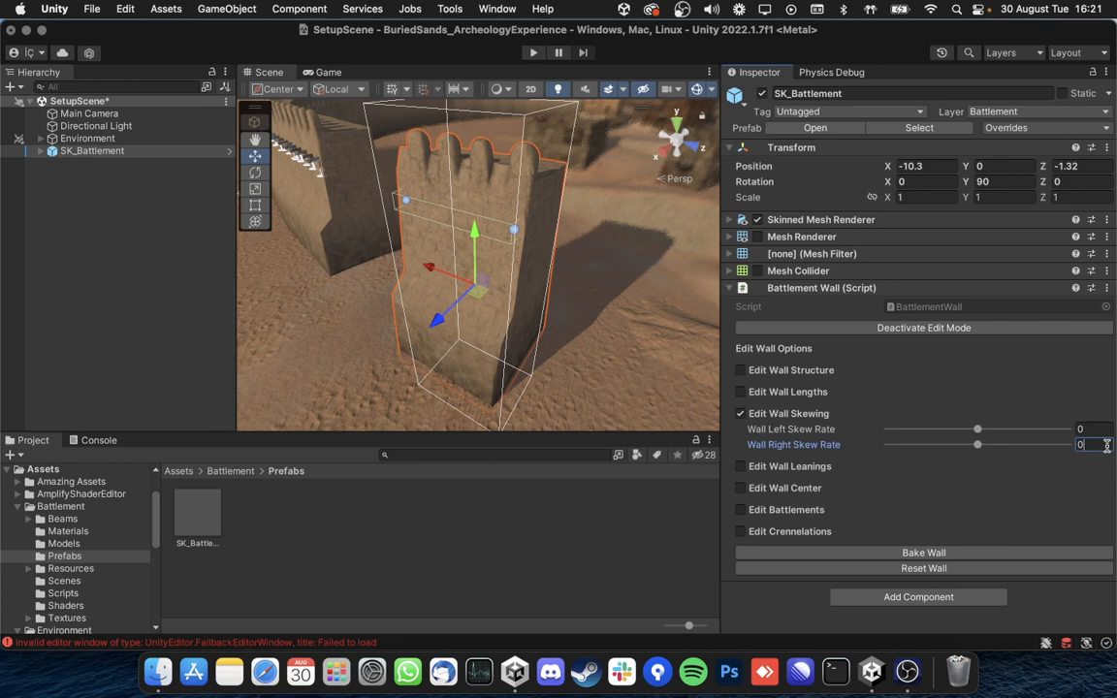
pyautogui.click(741, 413)
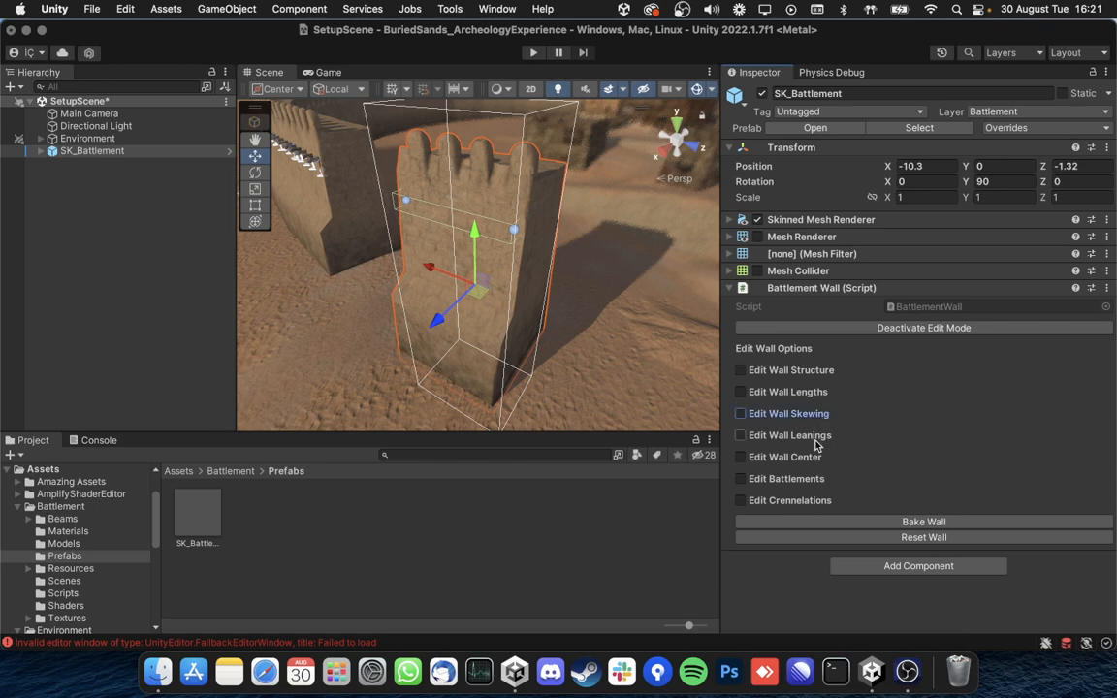
# Step: Test the wall's left lean rate and return it to 0
pyautogui.click(741, 434)
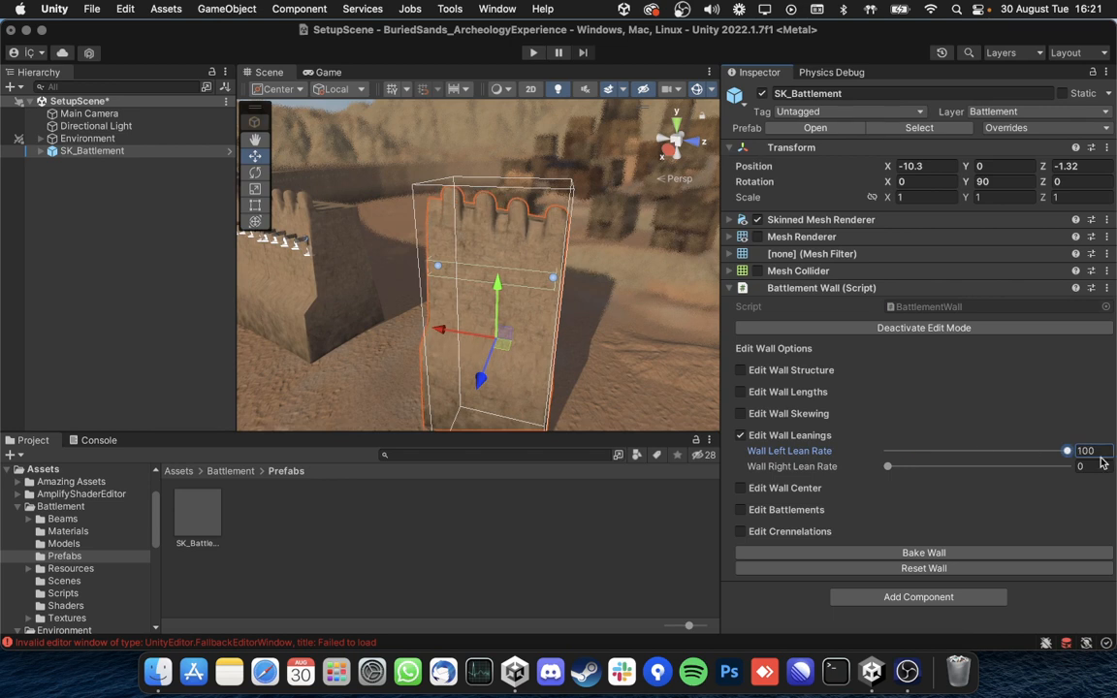
pyautogui.moveTo(1066, 450); pyautogui.dragTo(946, 450)
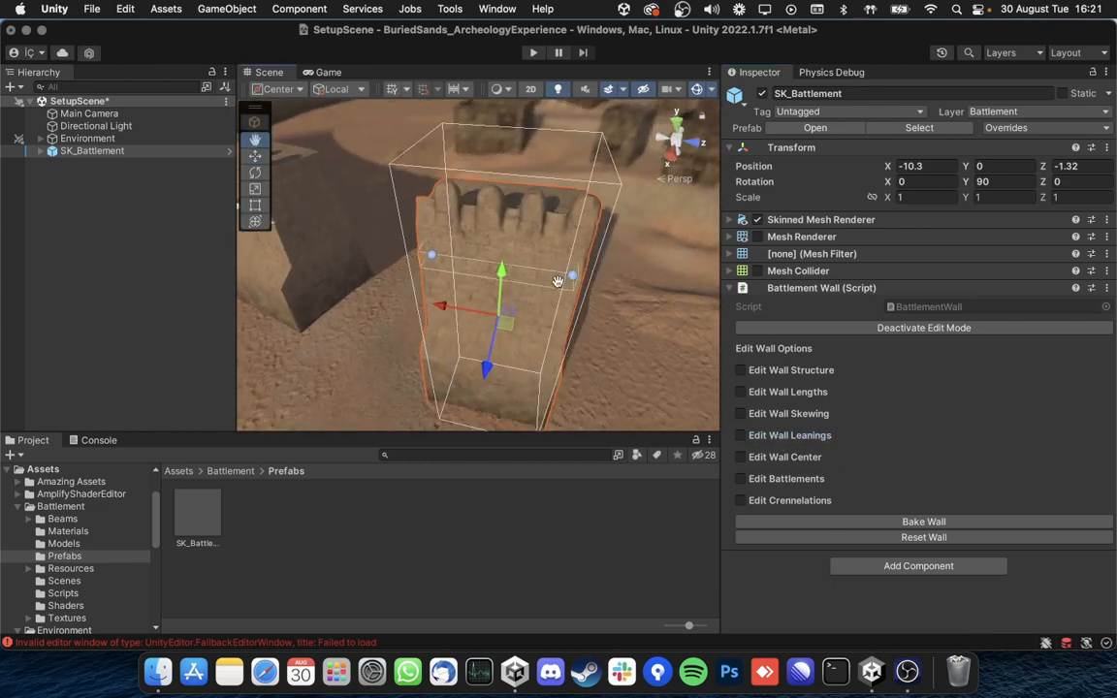
pyautogui.click(741, 457)
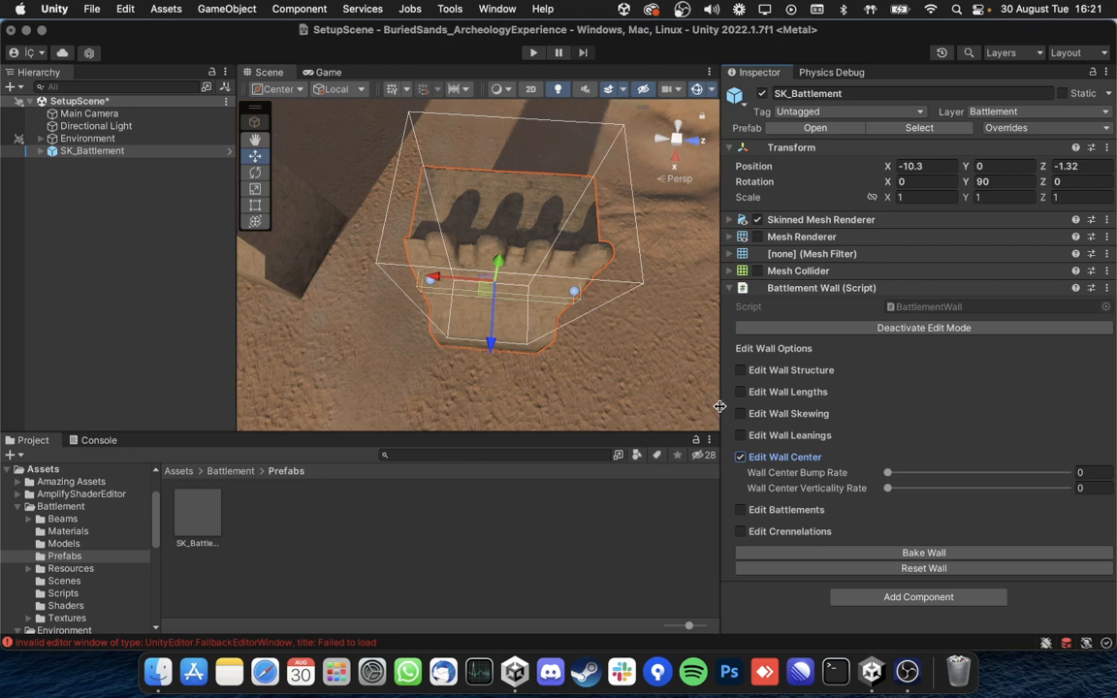
# Step: Test the wall center verticality rate, leave it at 0 and collapse Edit Wall Center
pyautogui.moveTo(888, 473); pyautogui.dragTo(1066, 473)
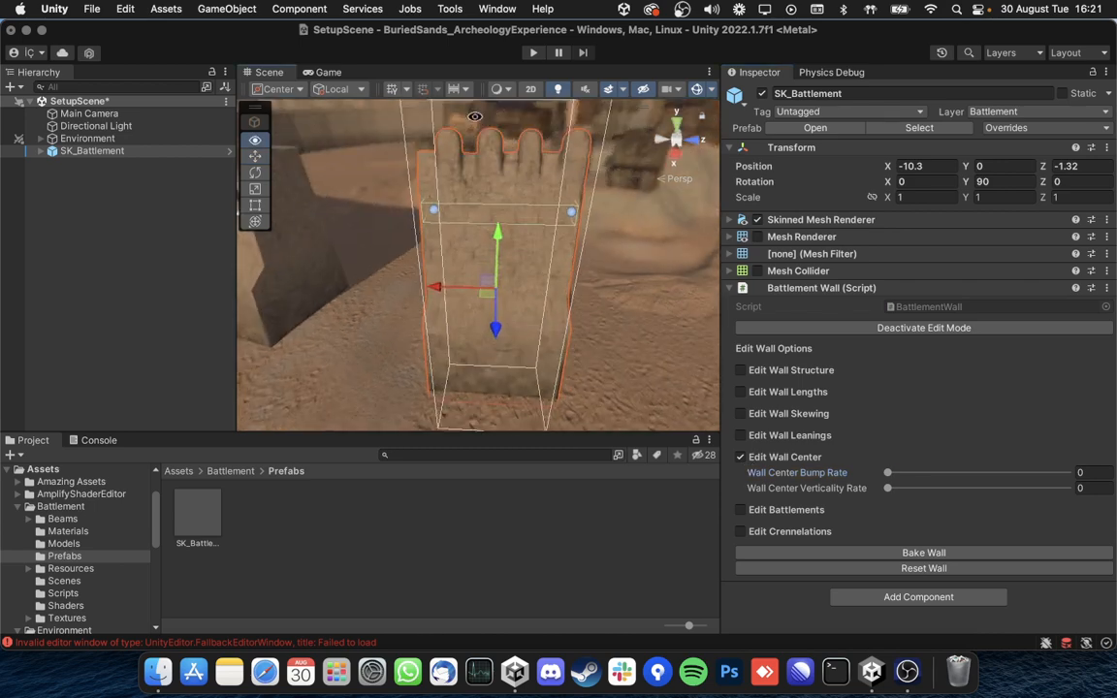
pyautogui.moveTo(888, 489); pyautogui.dragTo(896, 488)
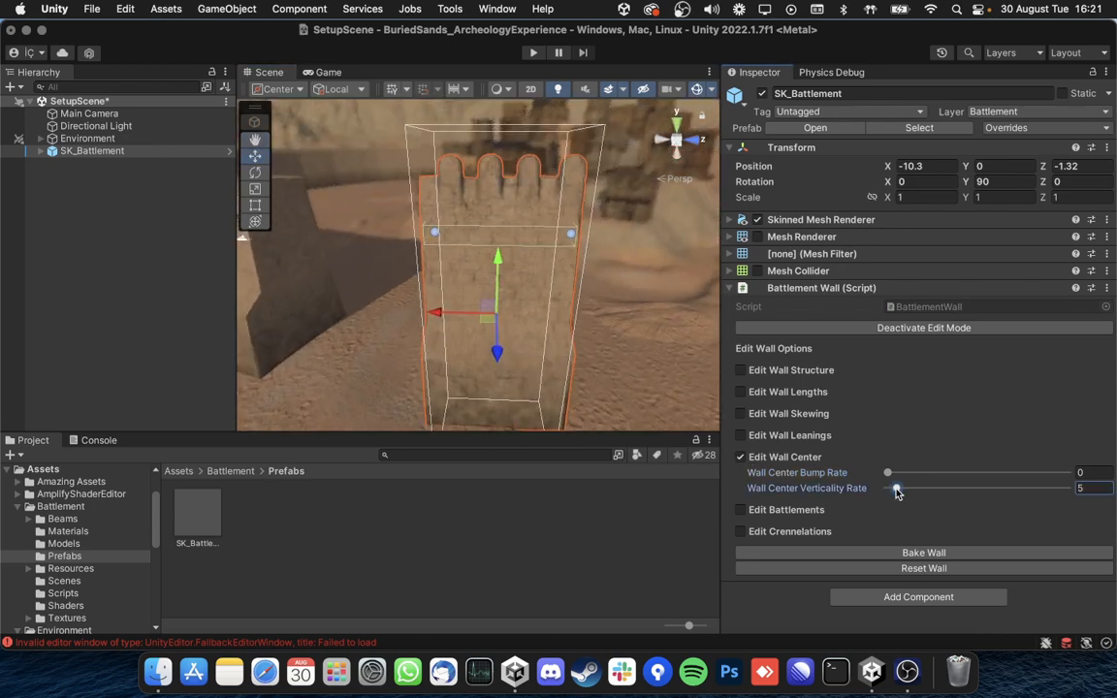
pyautogui.moveTo(888, 489); pyautogui.dragTo(985, 488)
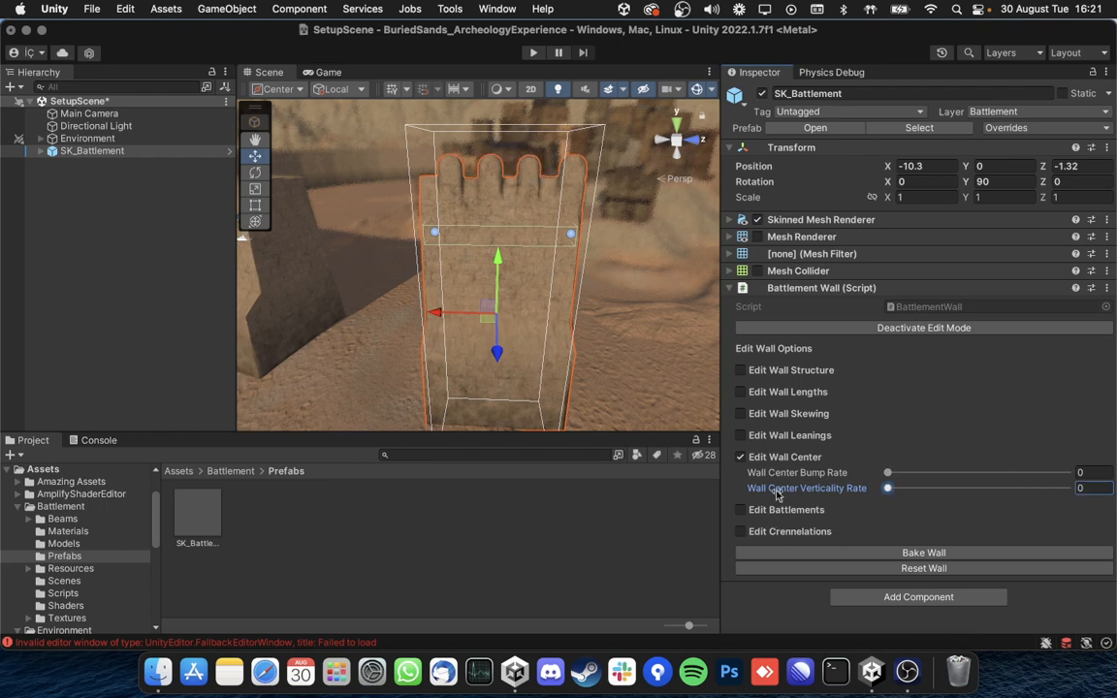
pyautogui.click(740, 458)
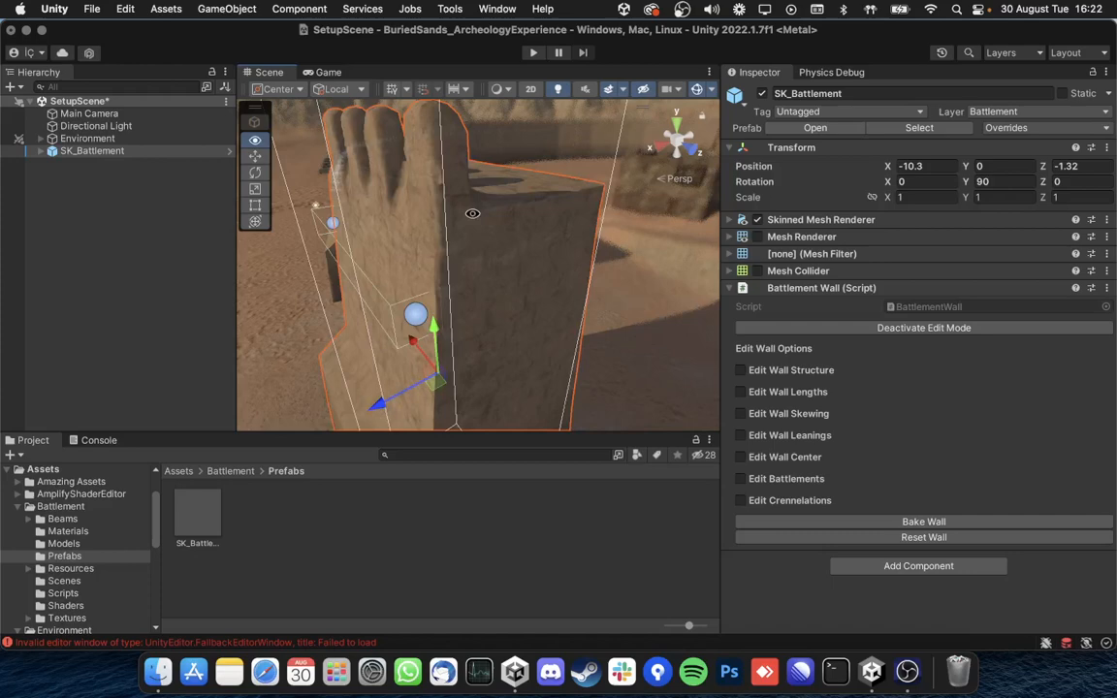
# Step: Adjust the uniform and disordered battlement lengths in Edit Battlements
pyautogui.click(740, 477)
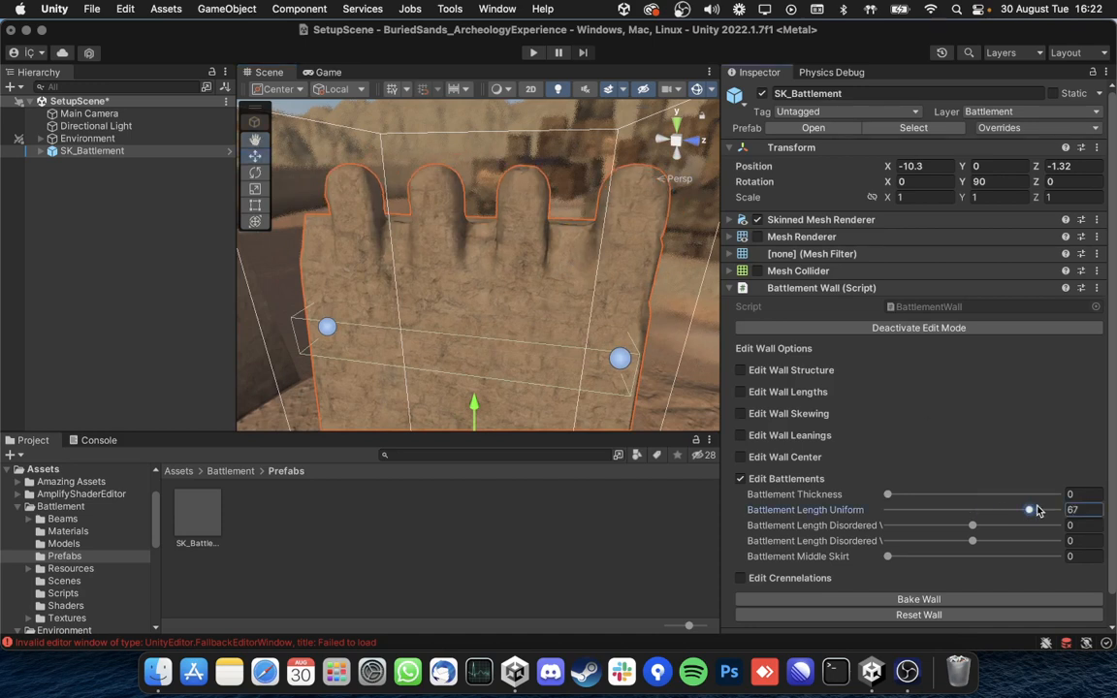
pyautogui.moveTo(1029, 508); pyautogui.dragTo(1020, 508)
pyautogui.write('0')
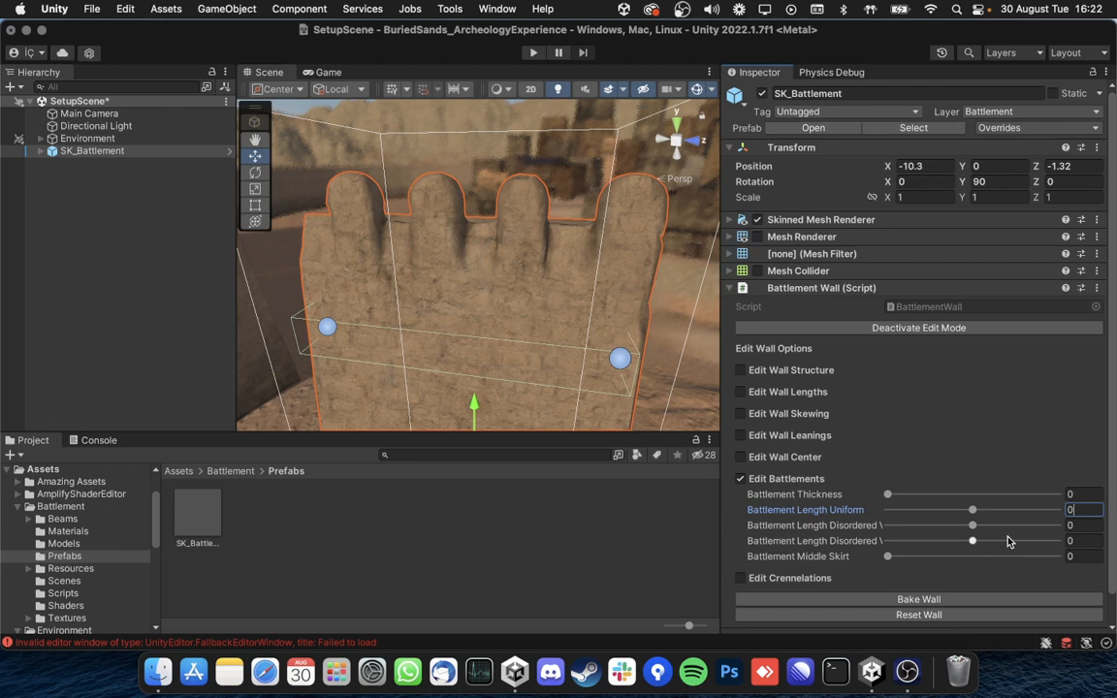
pyautogui.moveTo(974, 524); pyautogui.dragTo(1056, 523)
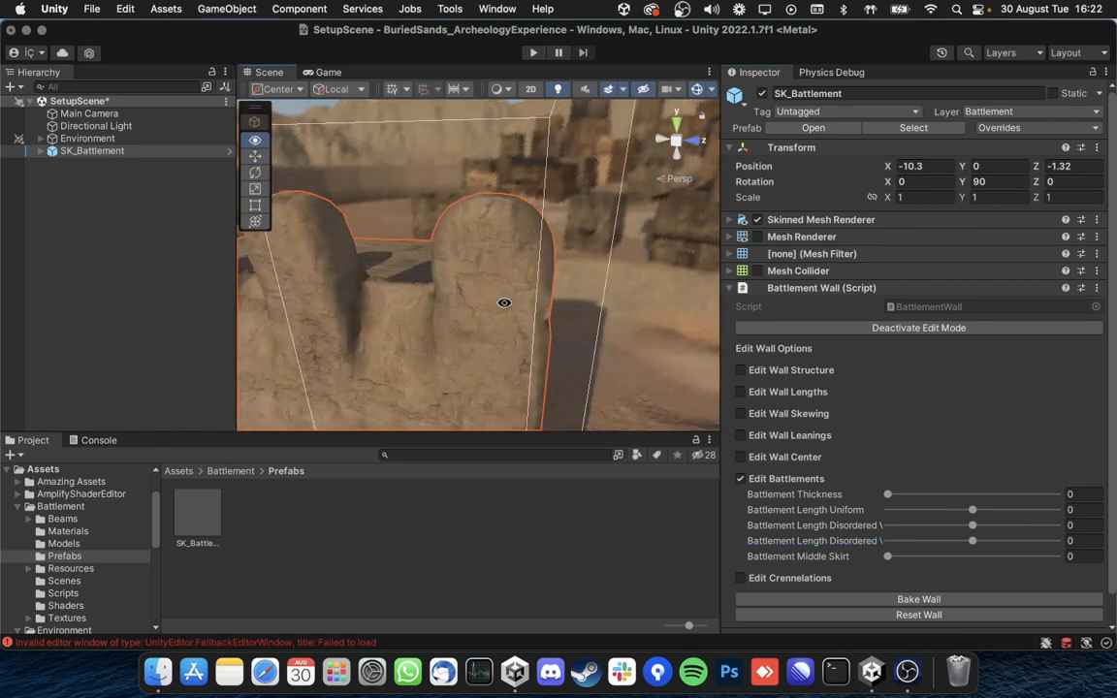
# Step: Raise the Battlement Middle Skirt to 70 while inspecting the gap between merlons
pyautogui.moveTo(504, 302); pyautogui.dragTo(621, 333)
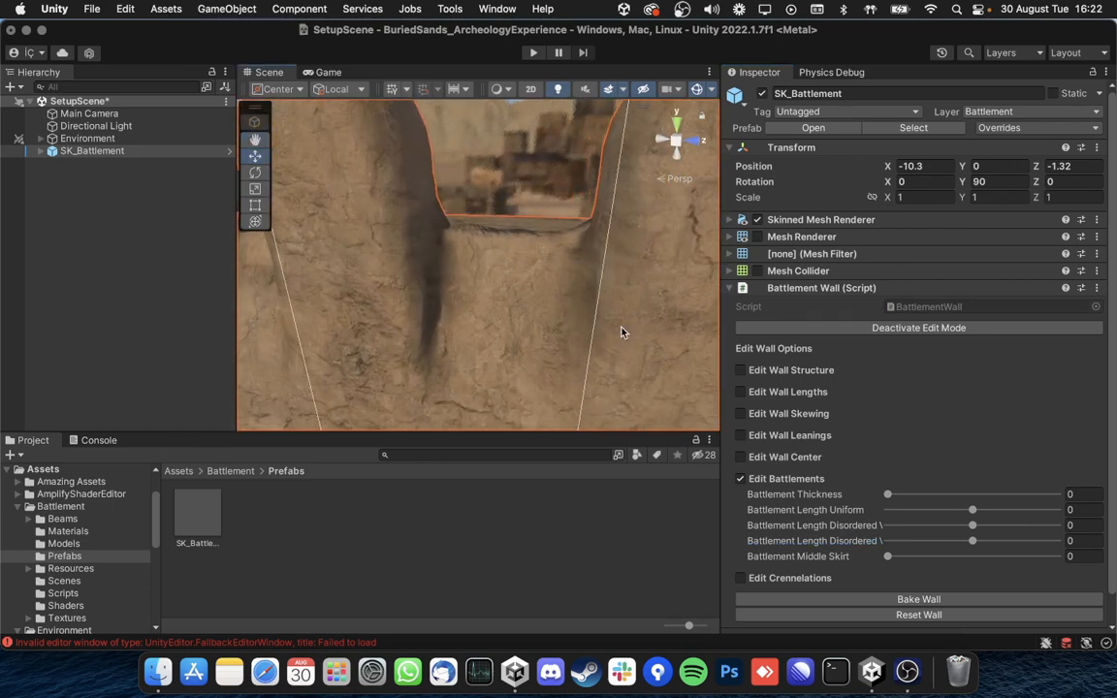
pyautogui.moveTo(888, 554); pyautogui.dragTo(950, 554)
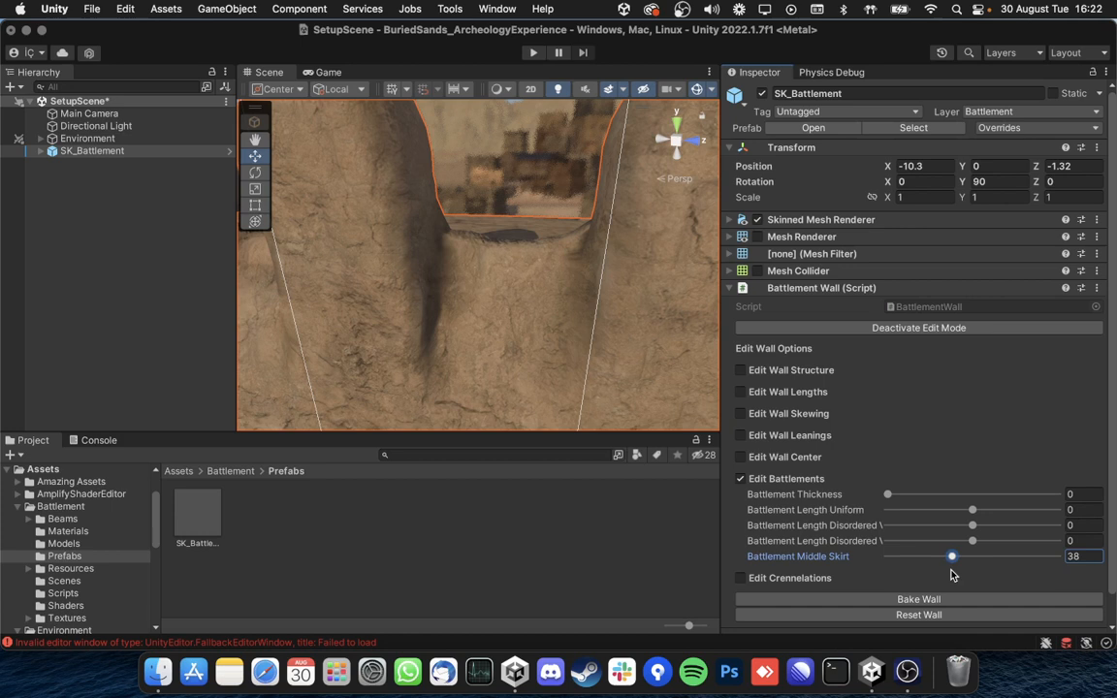
pyautogui.moveTo(950, 555); pyautogui.dragTo(1006, 554)
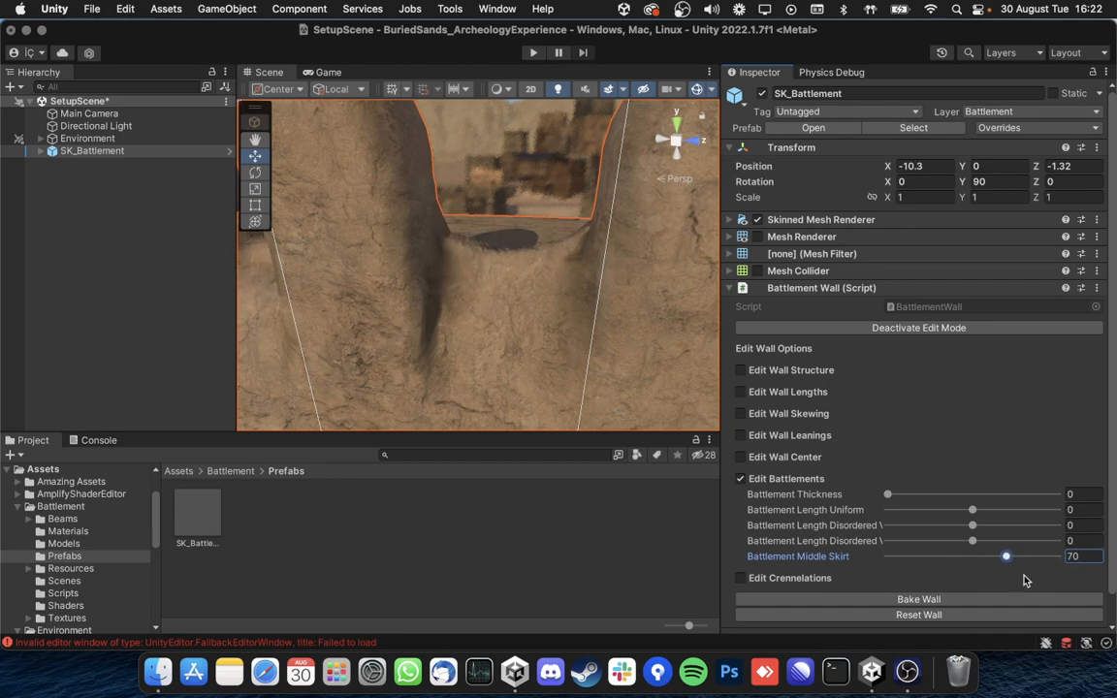
pyautogui.moveTo(1004, 554); pyautogui.dragTo(1056, 554)
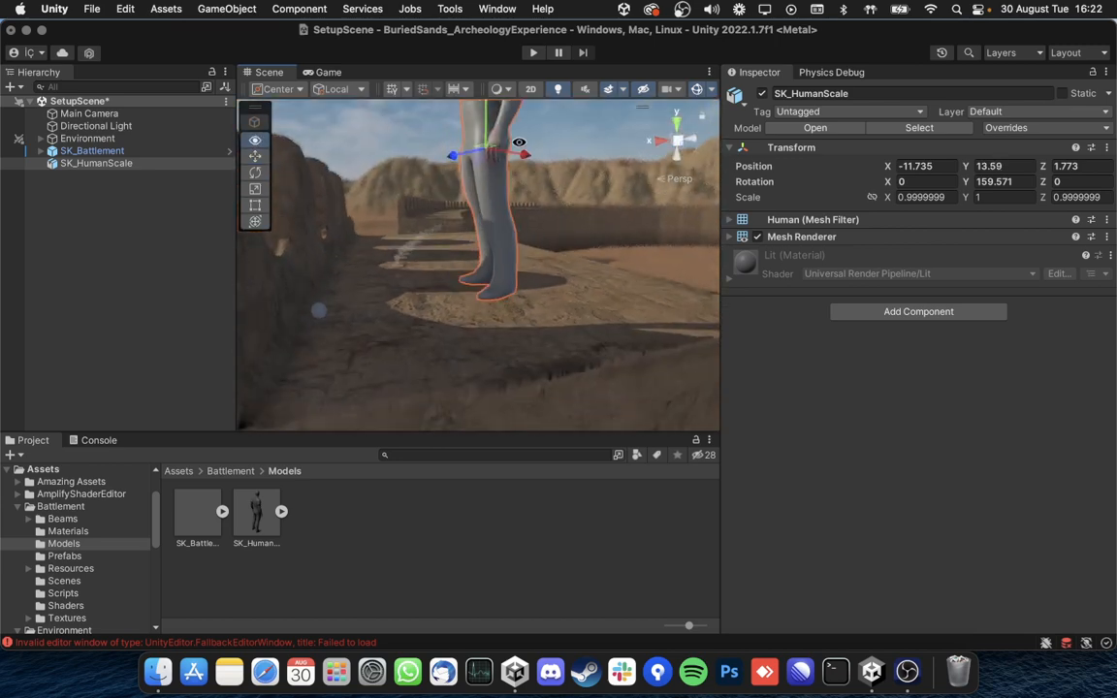
# Step: Lower the SK_HumanScale figure onto the ground and maximize the Scene view to compare sizes
pyautogui.moveTo(484, 145); pyautogui.dragTo(504, 194)
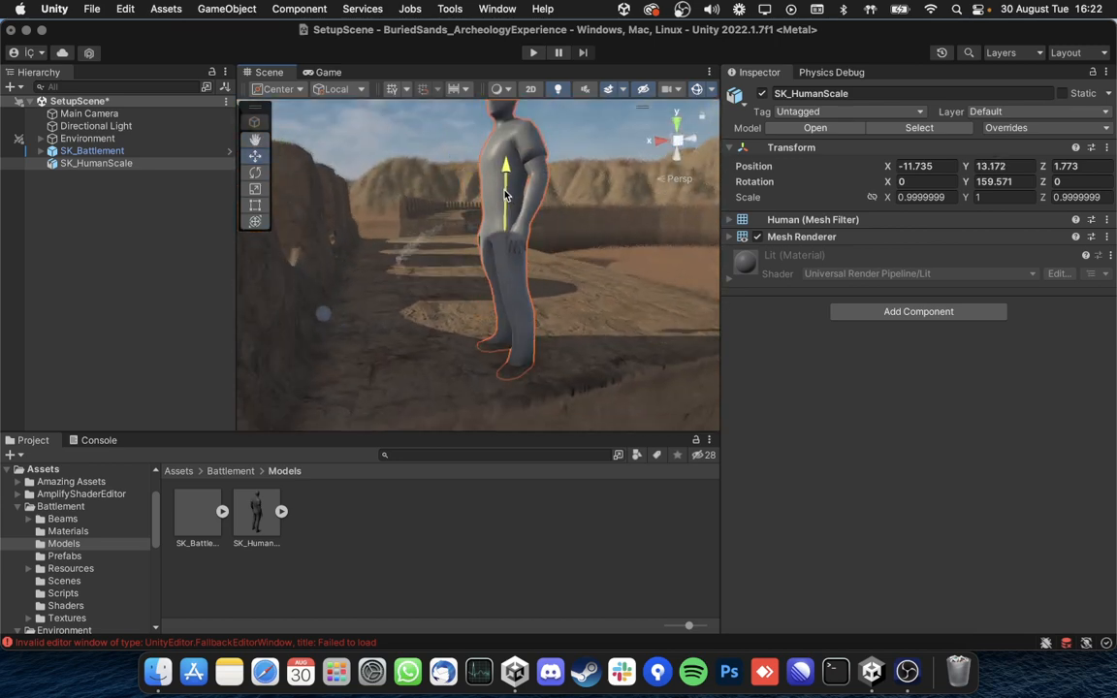
pyautogui.click(337, 90)
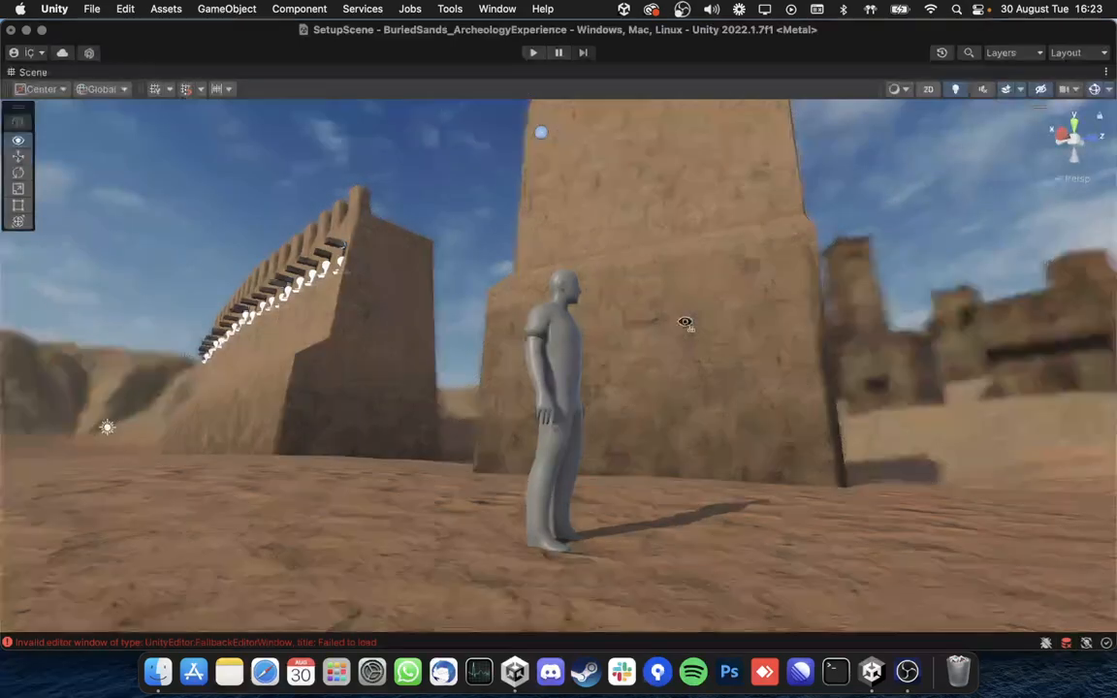
pyautogui.moveTo(686, 322); pyautogui.dragTo(516, 367)
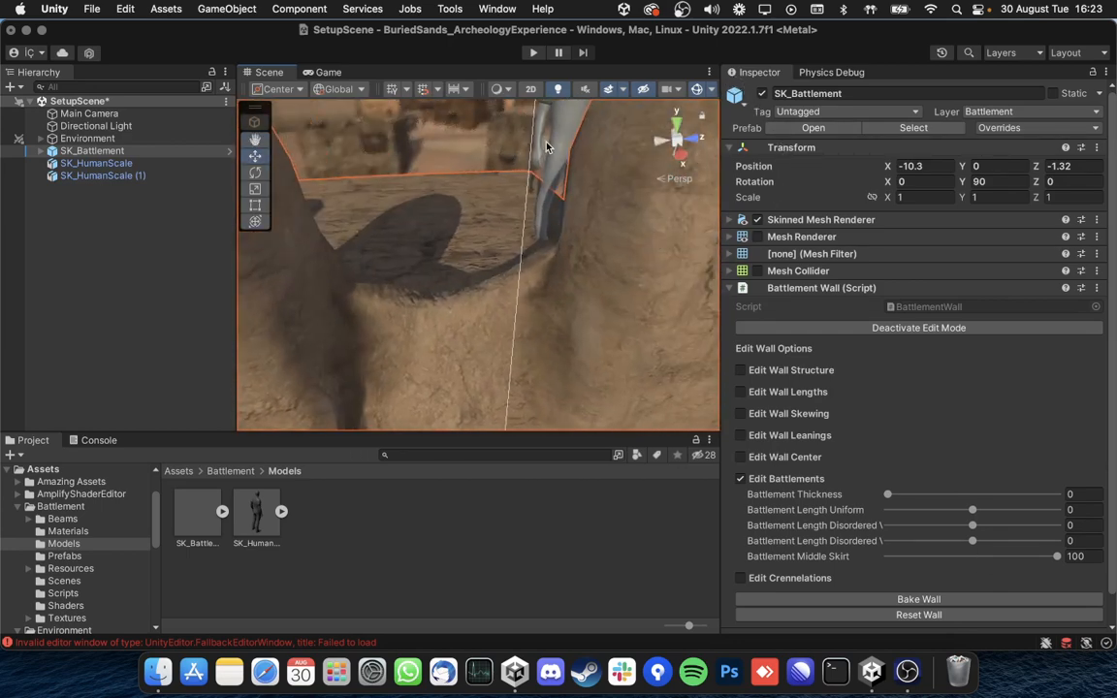
# Step: Try crenelation Depth at 100, reset it to 0 and collapse Edit Crenelations
pyautogui.click(95, 163)
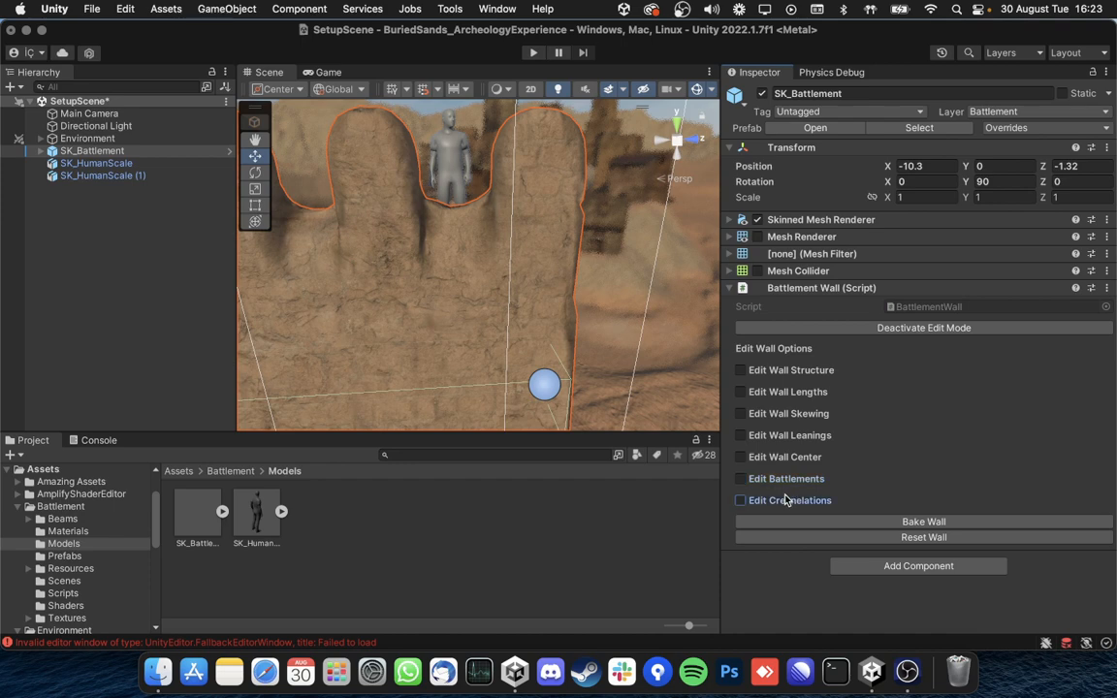
pyautogui.click(740, 501)
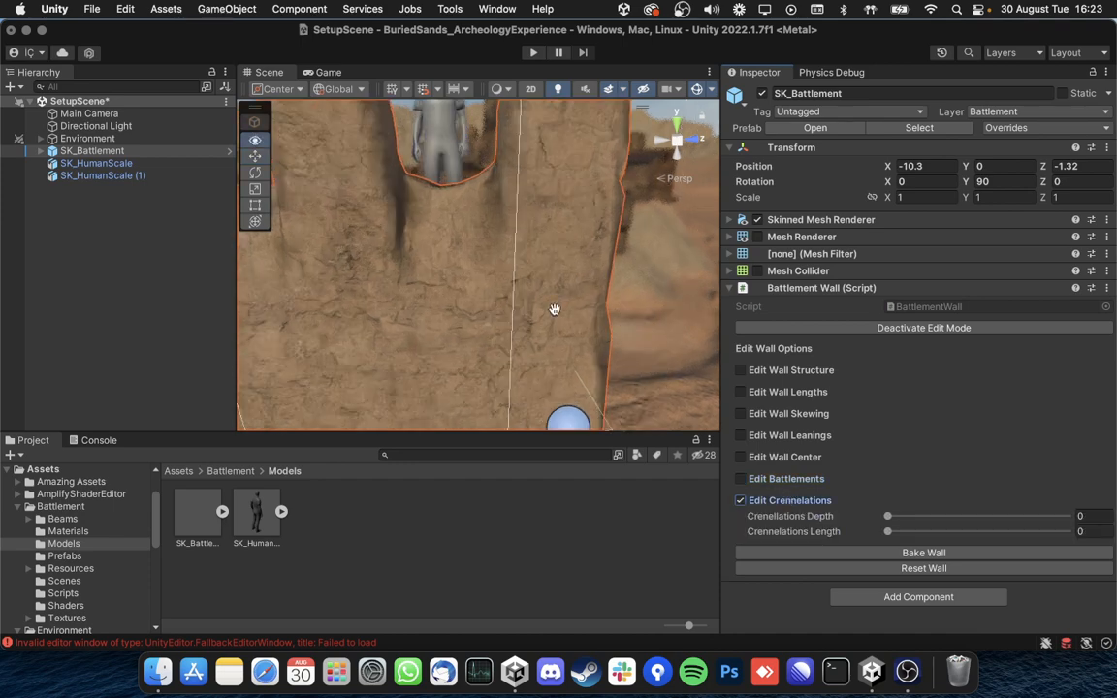
pyautogui.moveTo(888, 515); pyautogui.dragTo(1067, 516)
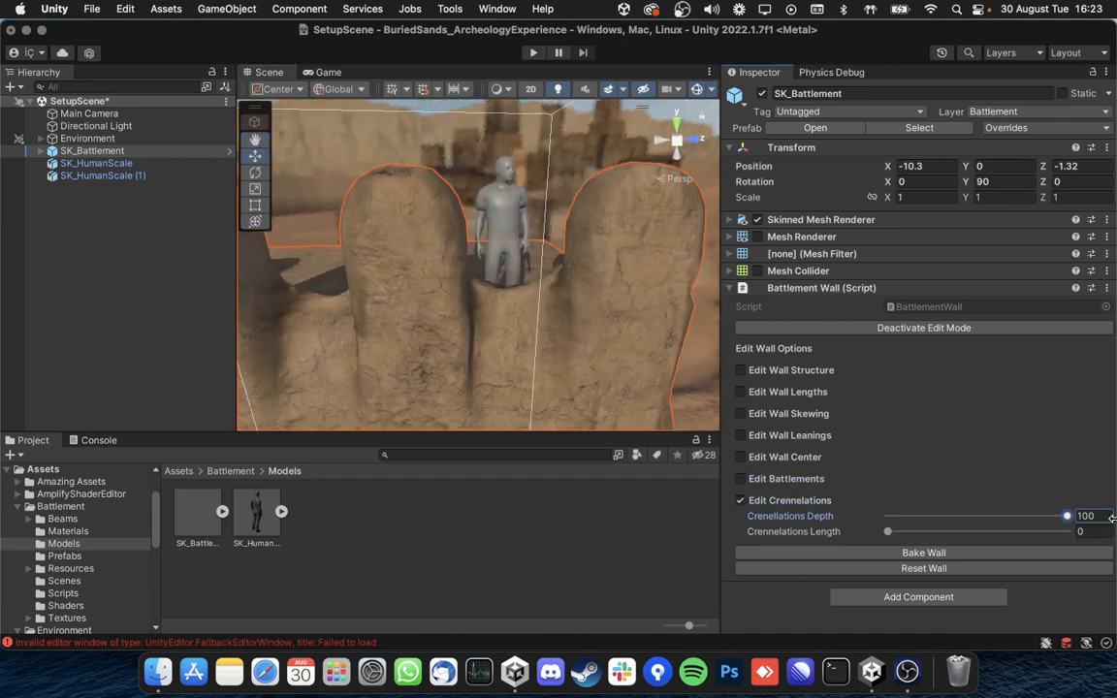
pyautogui.moveTo(1067, 516); pyautogui.dragTo(1006, 515)
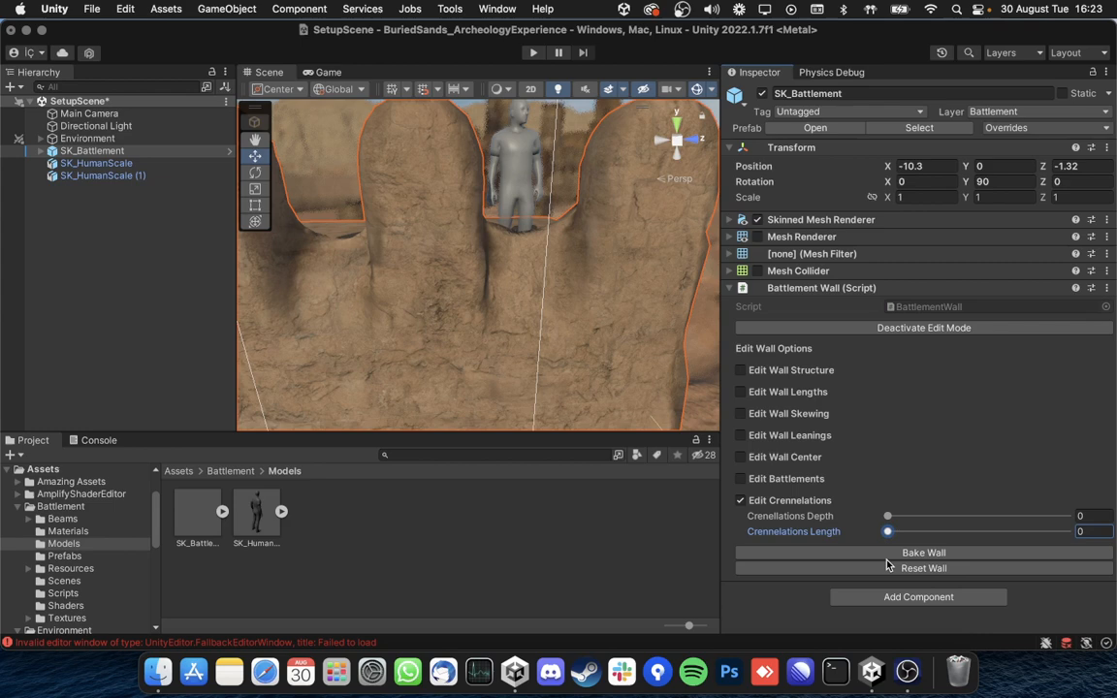
pyautogui.click(740, 500)
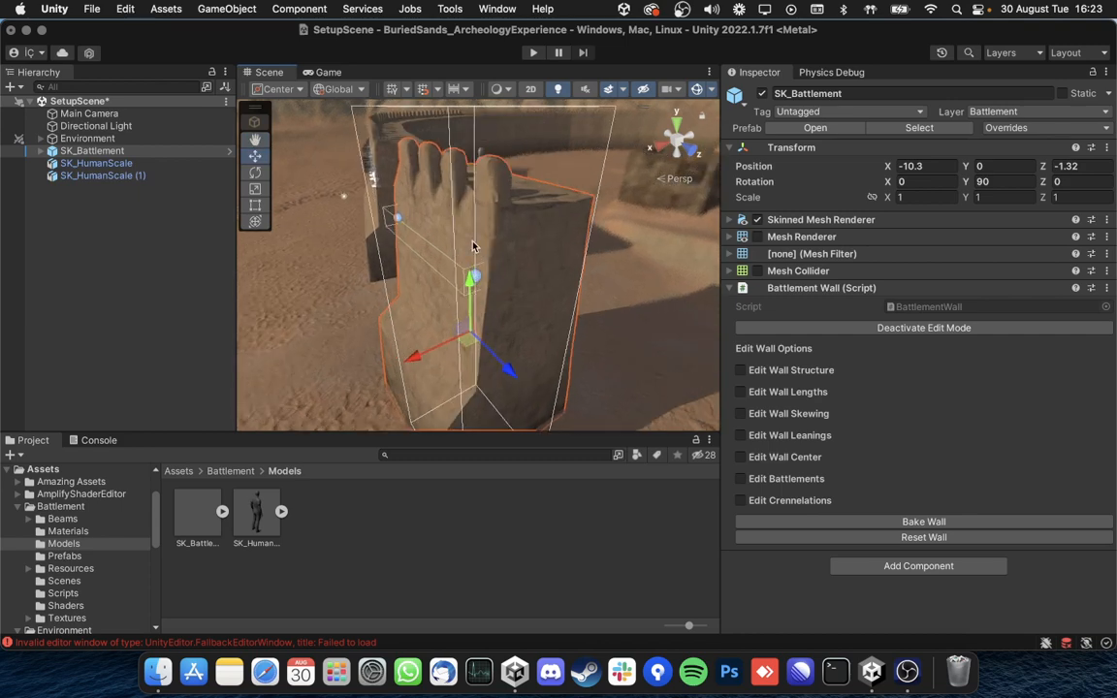
pyautogui.moveTo(470, 249); pyautogui.dragTo(523, 242)
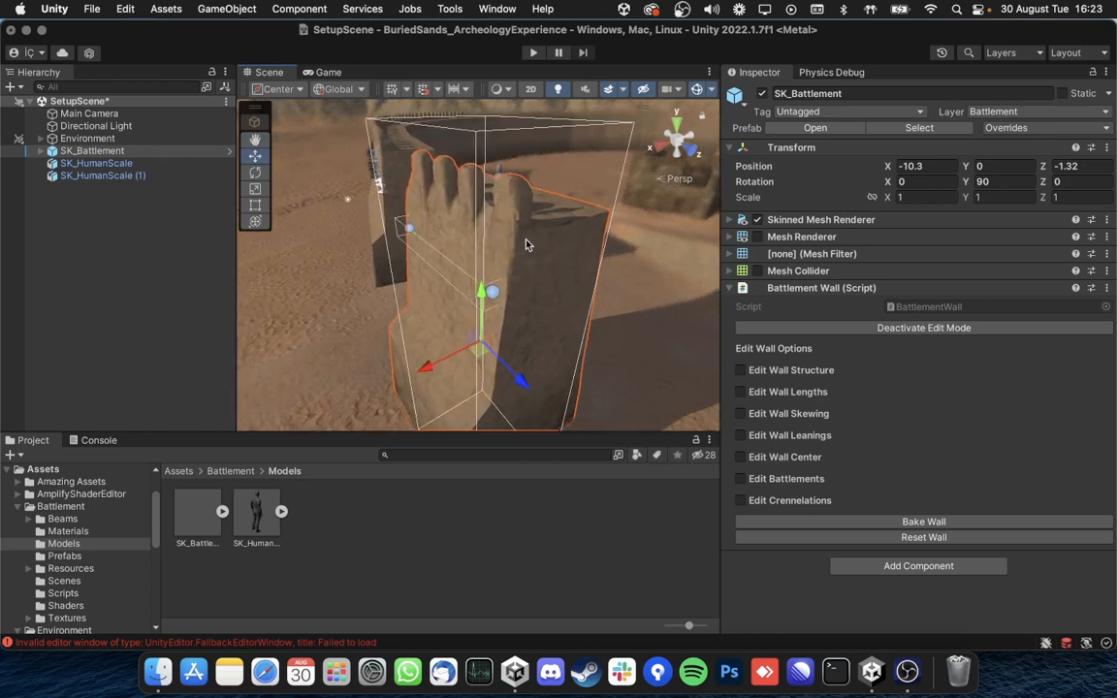
# Step: Bake the wall and reveal its mesh decimation, collider, vertex colour and beam options
pyautogui.click(922, 521)
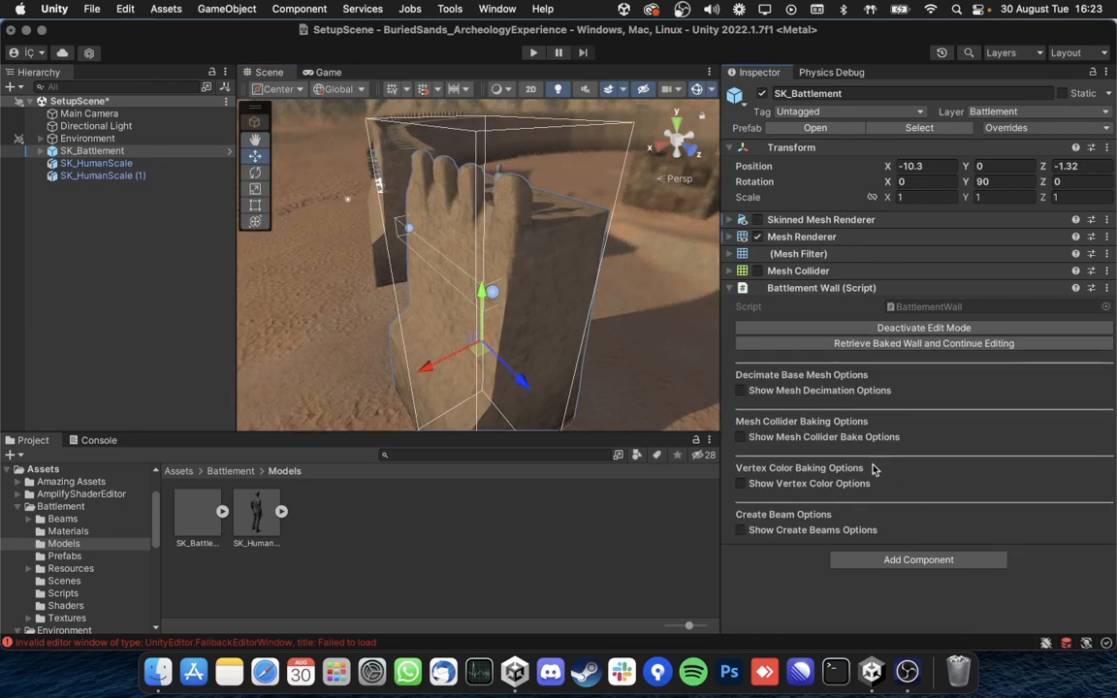
pyautogui.click(741, 389)
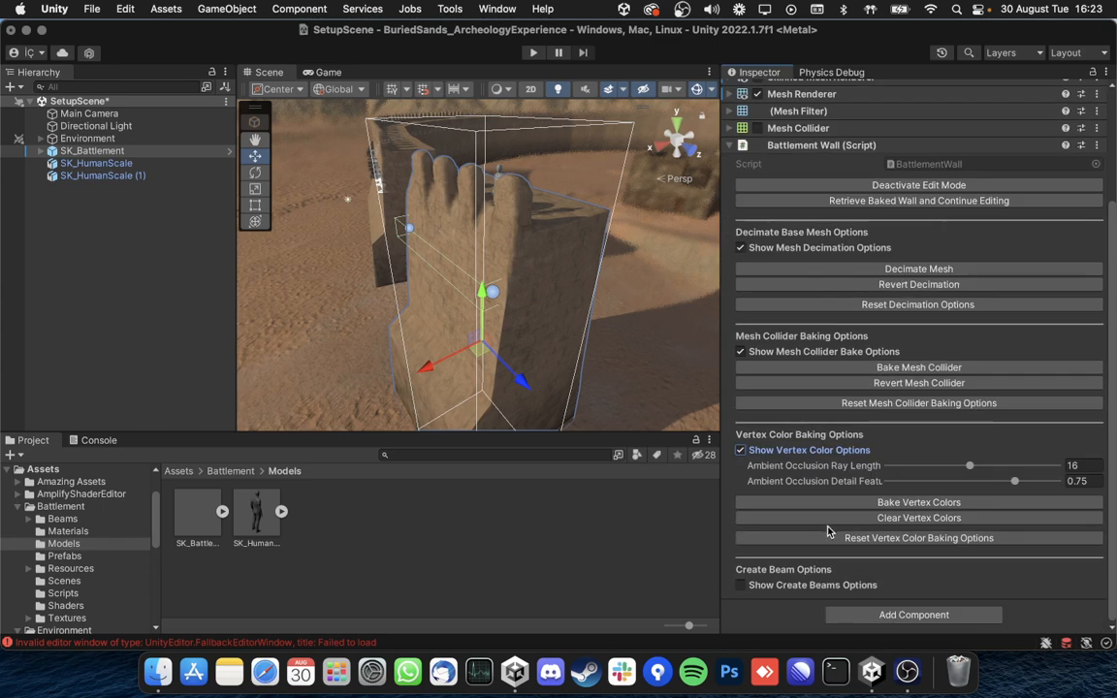
pyautogui.click(741, 585)
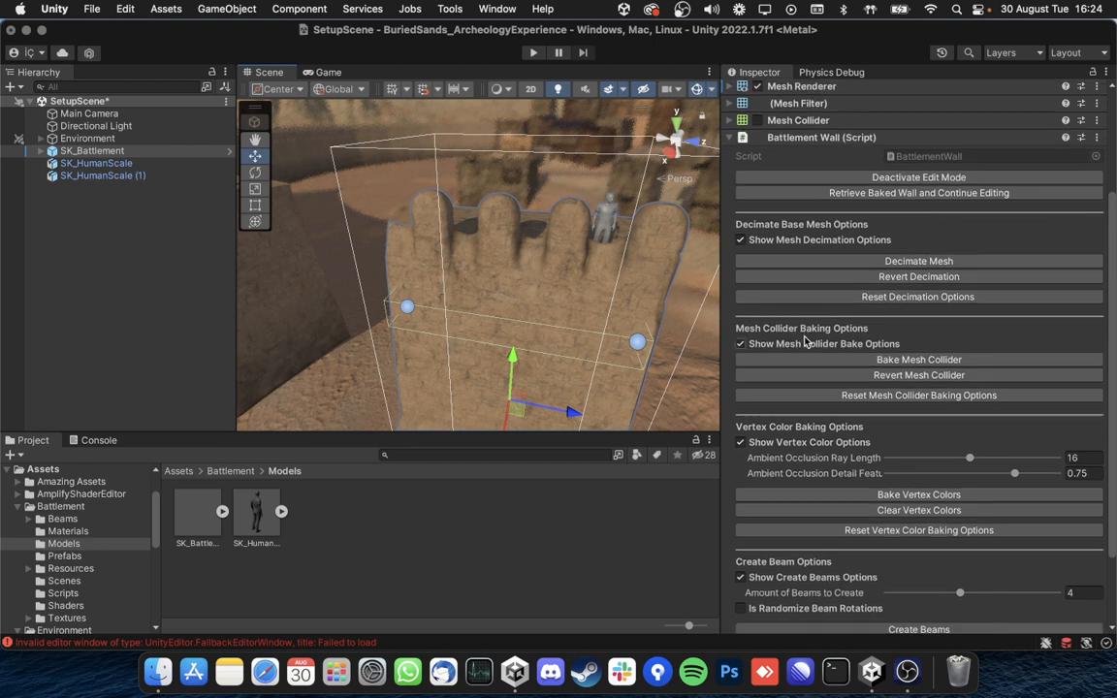
pyautogui.scroll(-3)
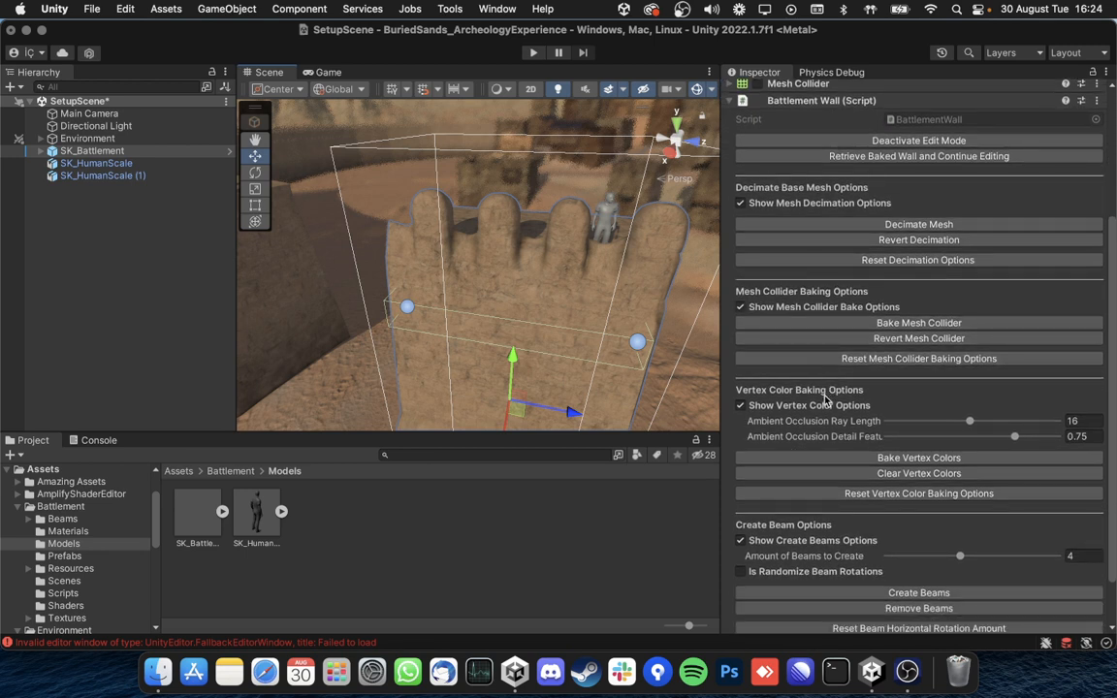
pyautogui.scroll(-3)
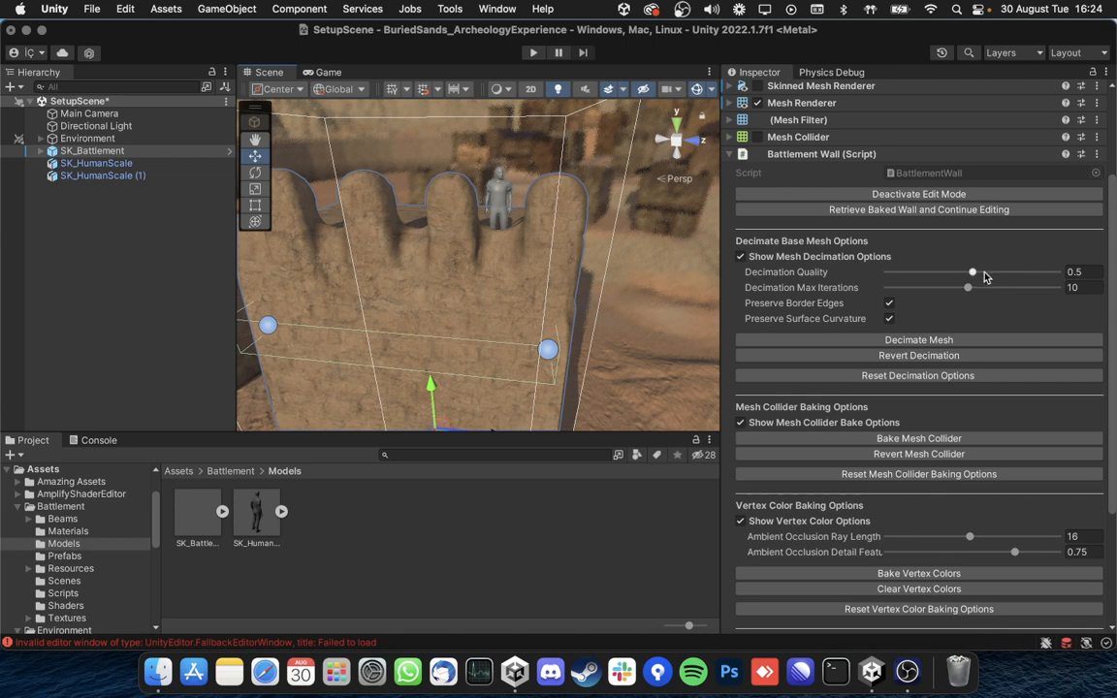
pyautogui.moveTo(830, 303)
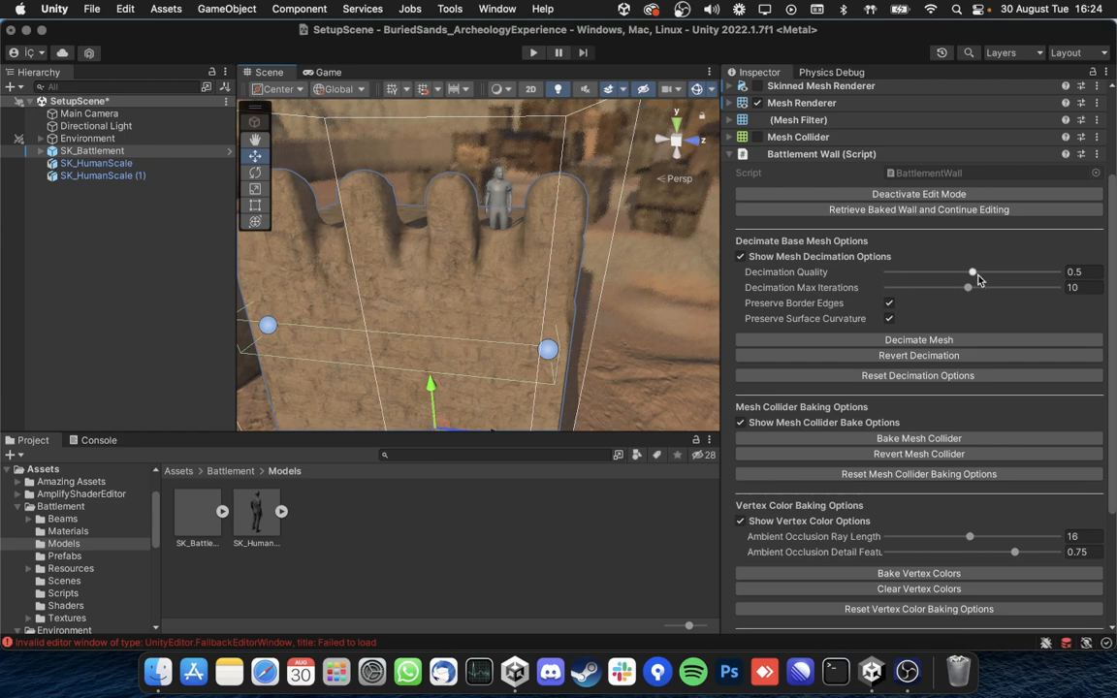
pyautogui.moveTo(845, 302)
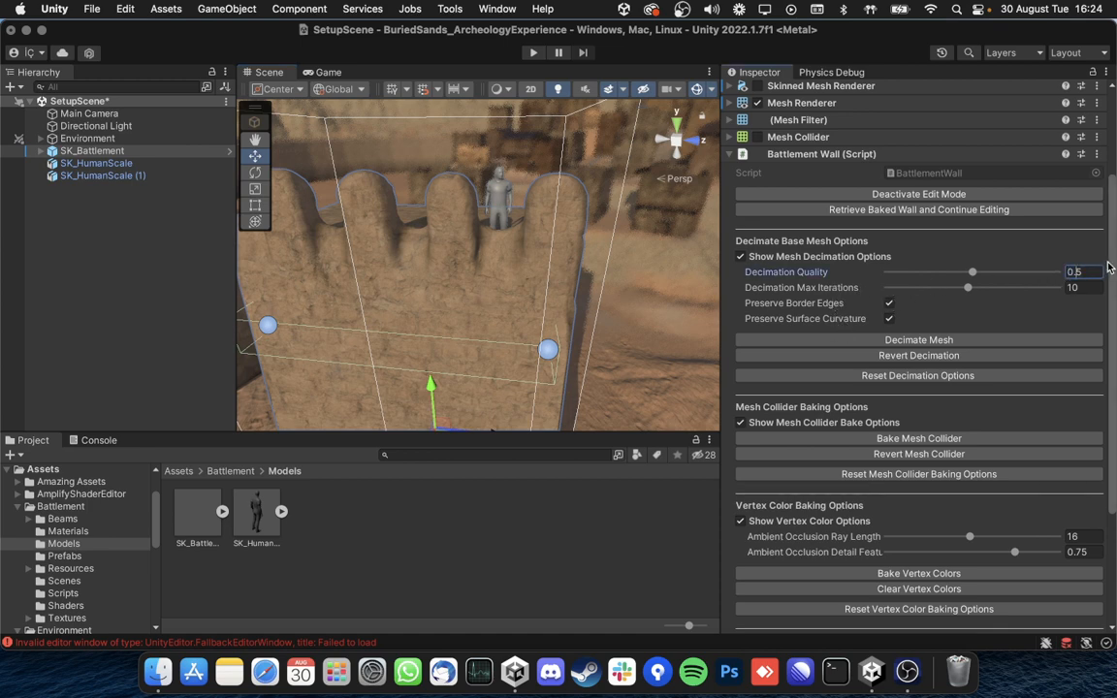
# Step: Set Decimation Quality to 0.75 and decimate the baked mesh to 2154 vertices, 4281 triangles
pyautogui.moveTo(973, 272); pyautogui.dragTo(1014, 271)
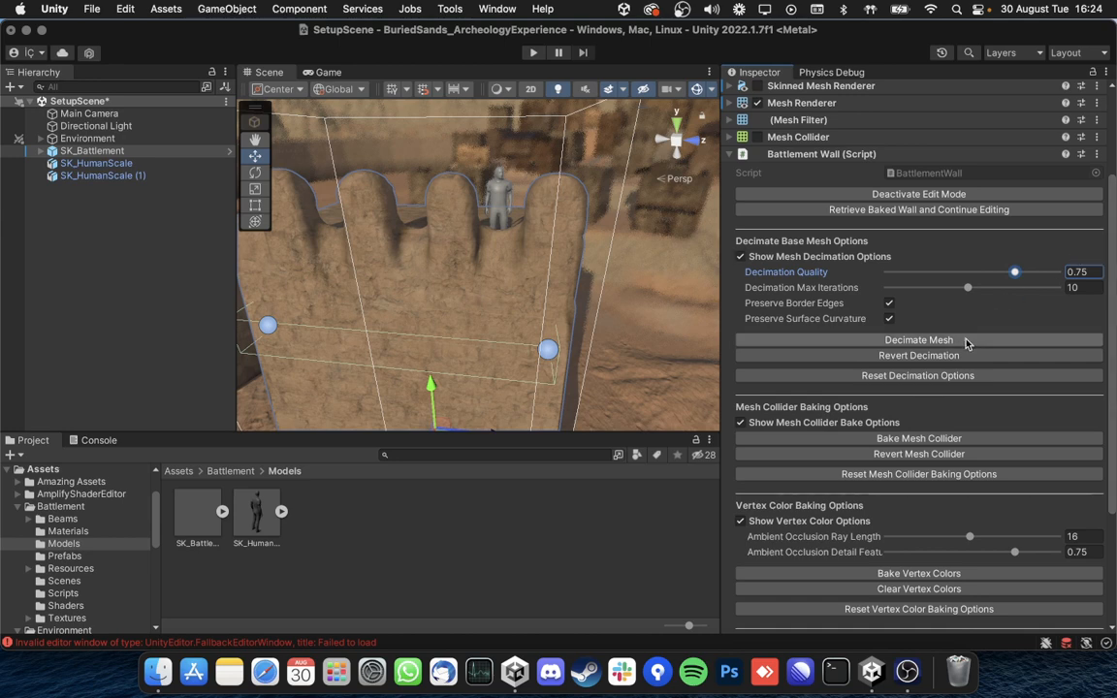
pyautogui.click(919, 339)
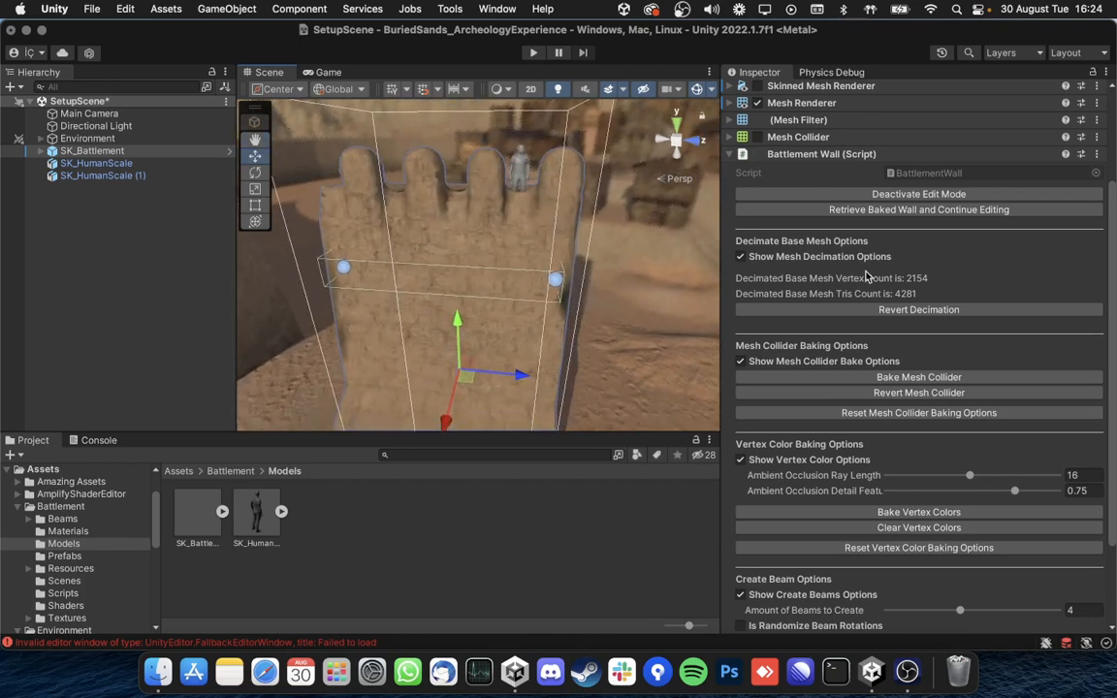
pyautogui.moveTo(900, 301)
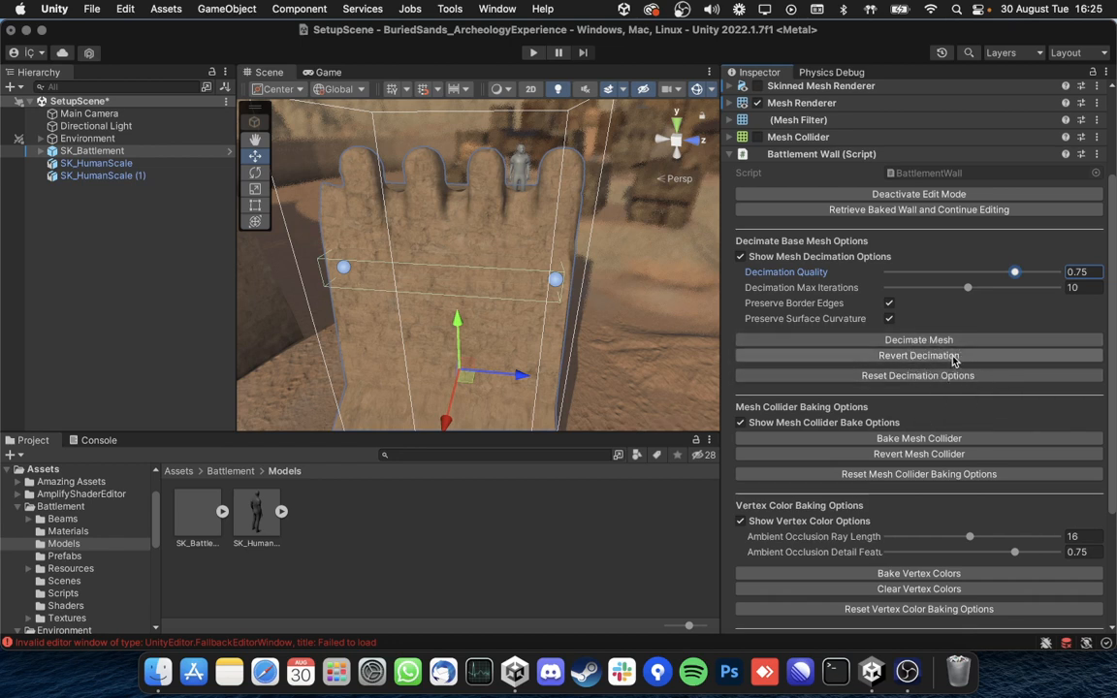
pyautogui.moveTo(966, 266)
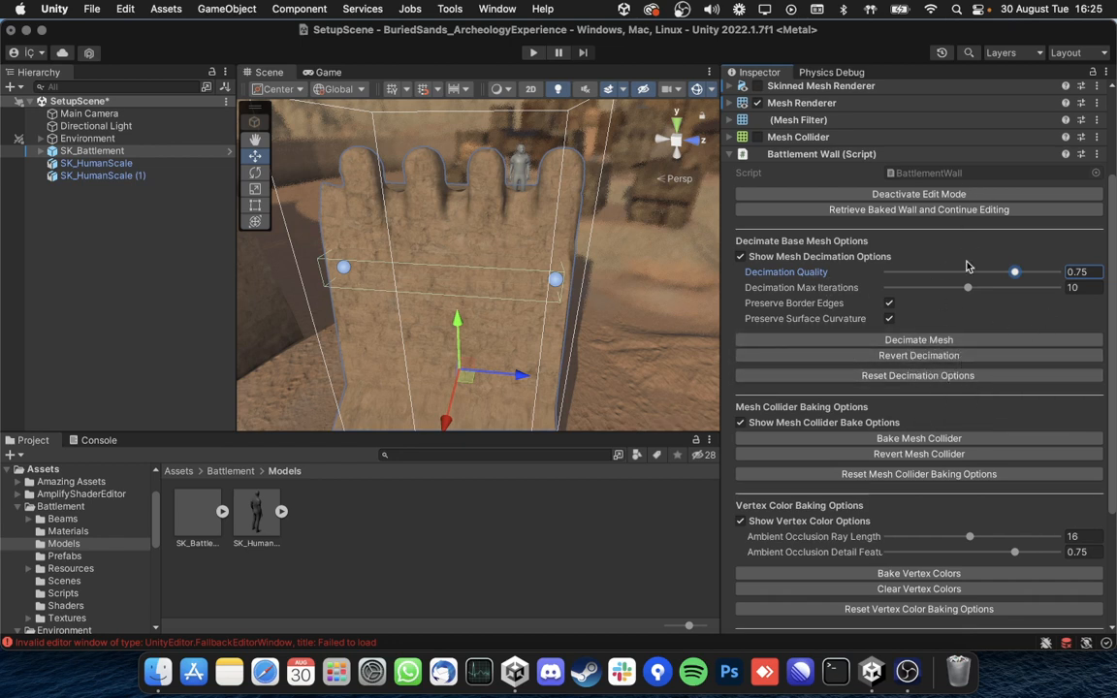
pyautogui.click(917, 339)
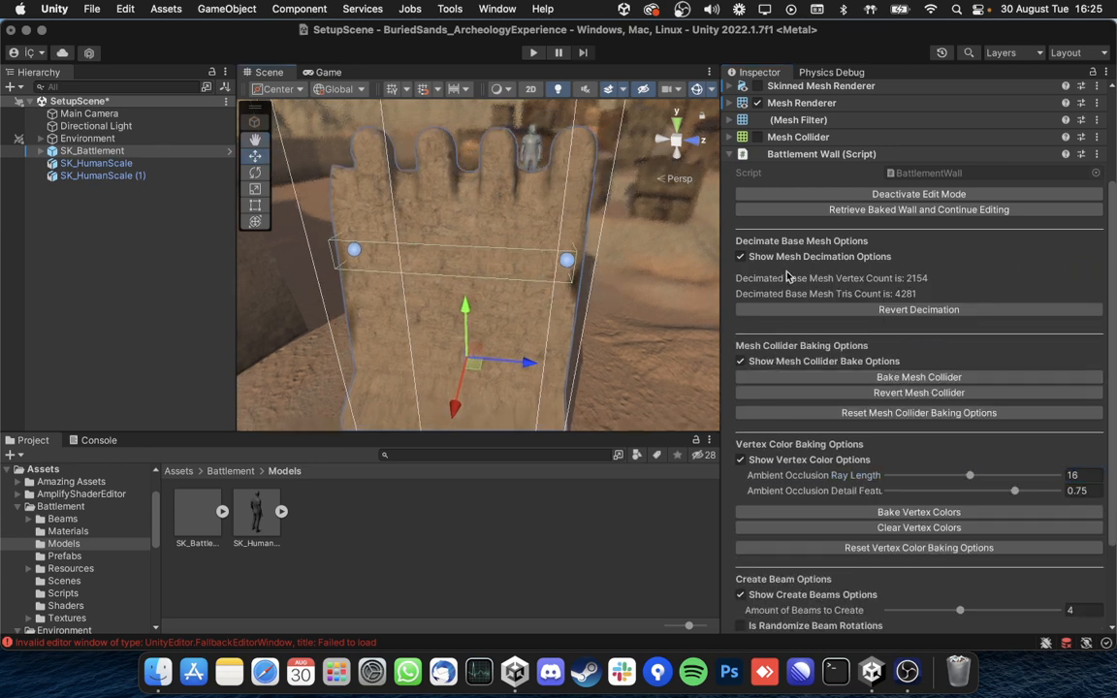
# Step: Bake a coarse 227-vertex mesh collider, check it in Physics Debug, then return to the Inspector
pyautogui.click(919, 376)
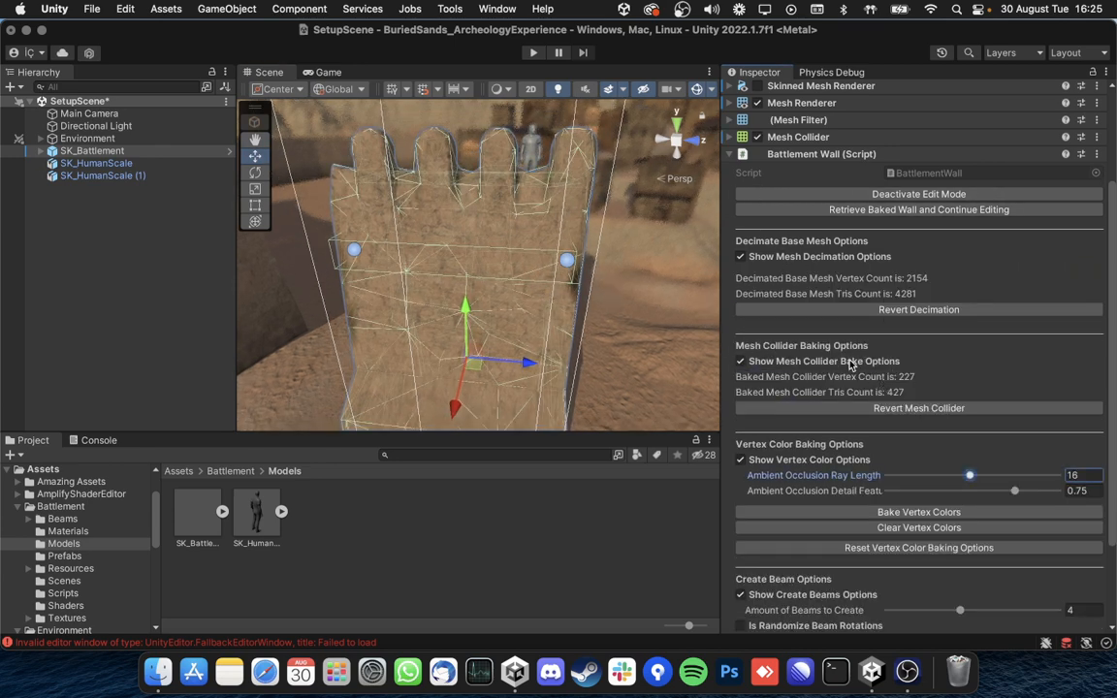
pyautogui.moveTo(475, 271); pyautogui.dragTo(446, 271)
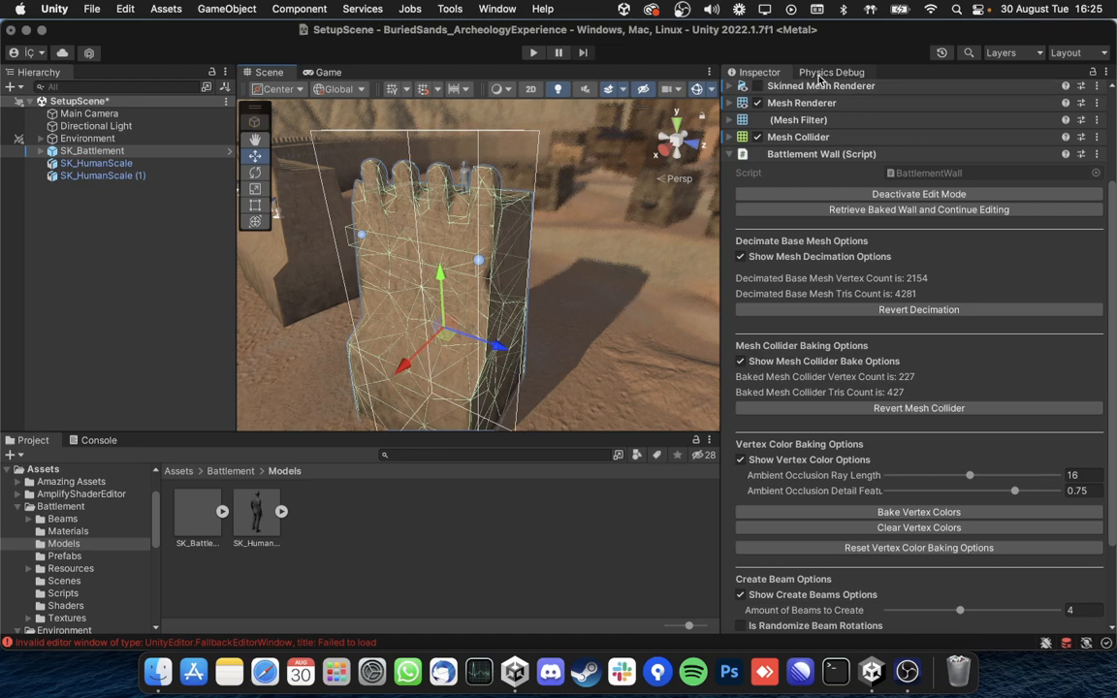
pyautogui.click(830, 71)
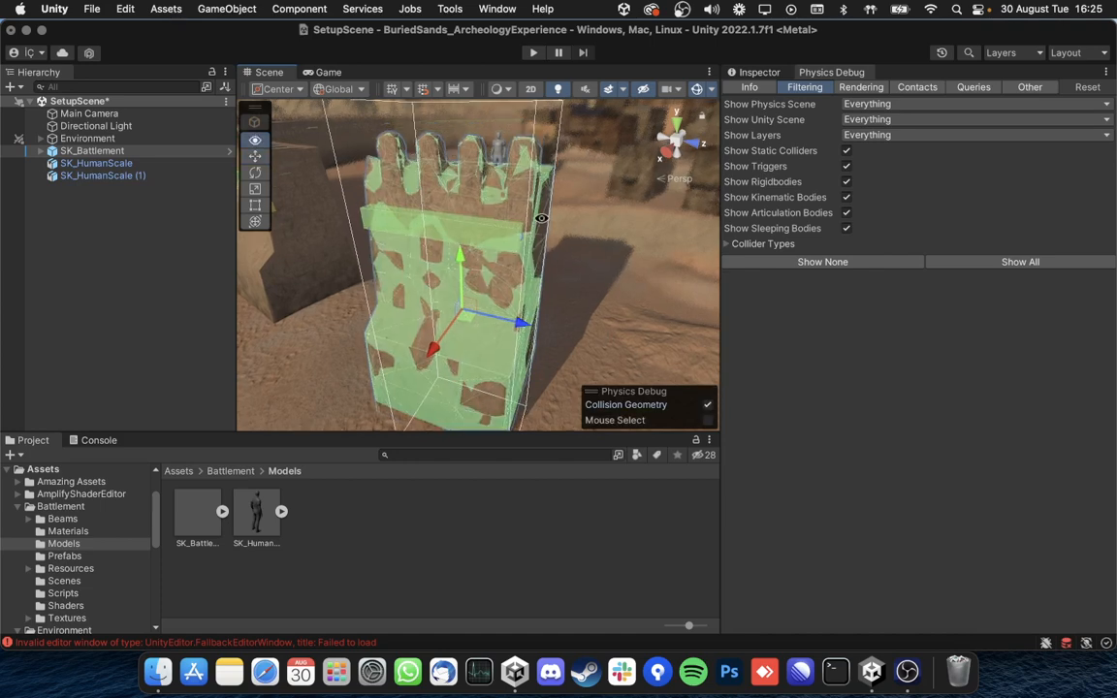
pyautogui.click(758, 71)
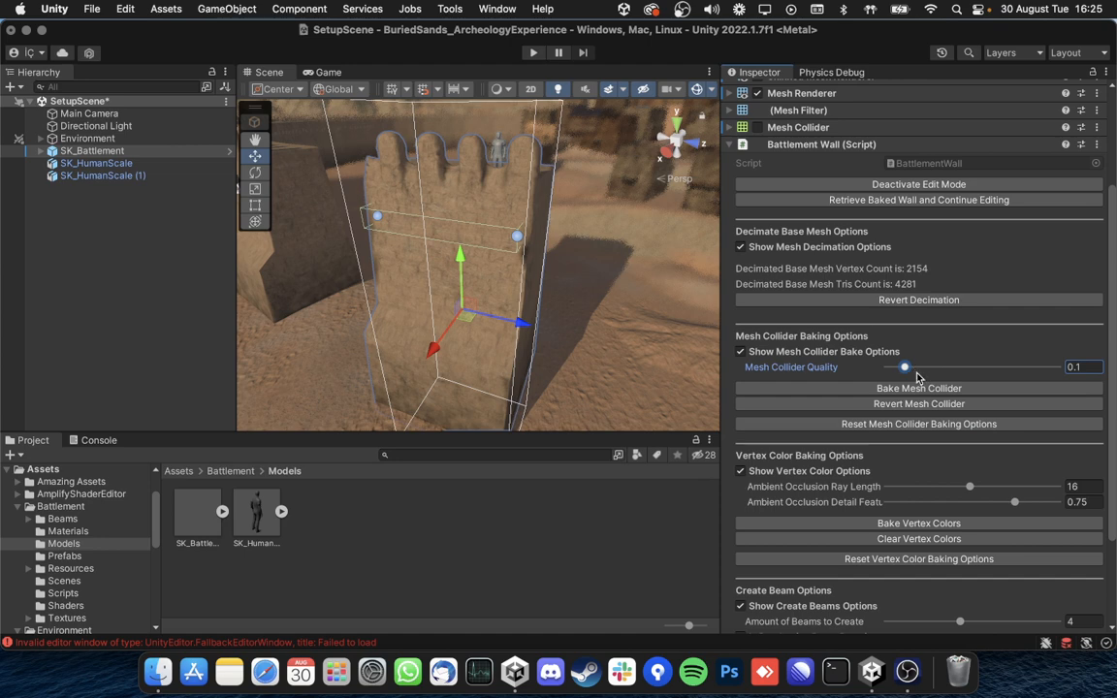
# Step: Bake a trial mesh collider at quality 0.8 (1287 vertices) and revert it
pyautogui.moveTo(904, 366); pyautogui.dragTo(1023, 367)
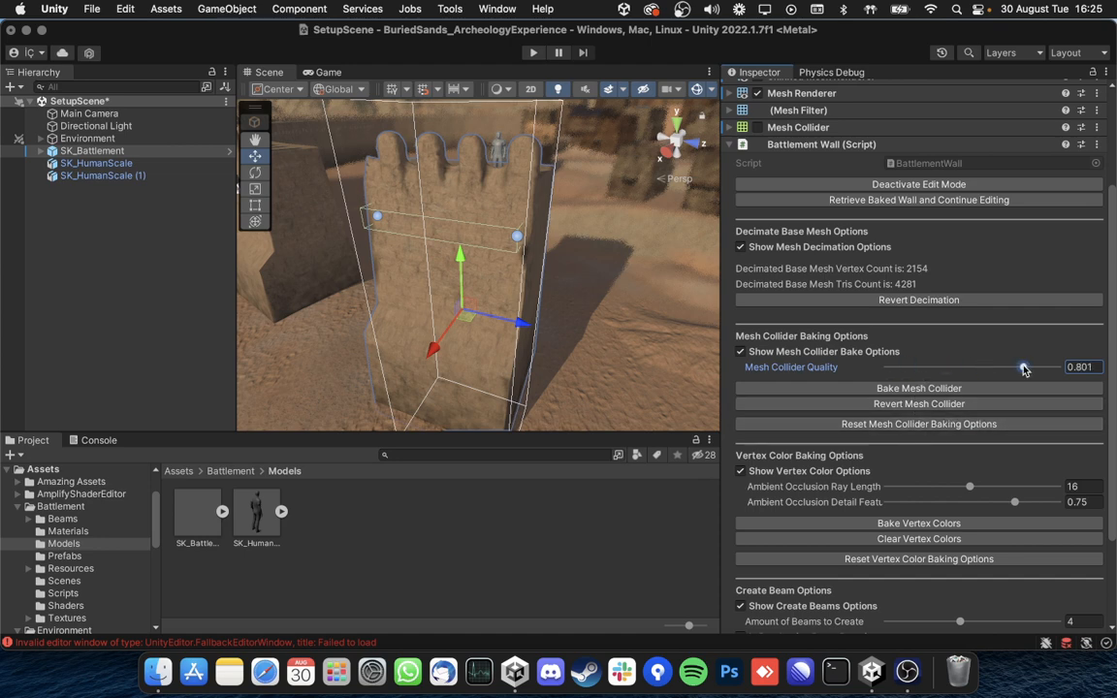
pyautogui.click(919, 388)
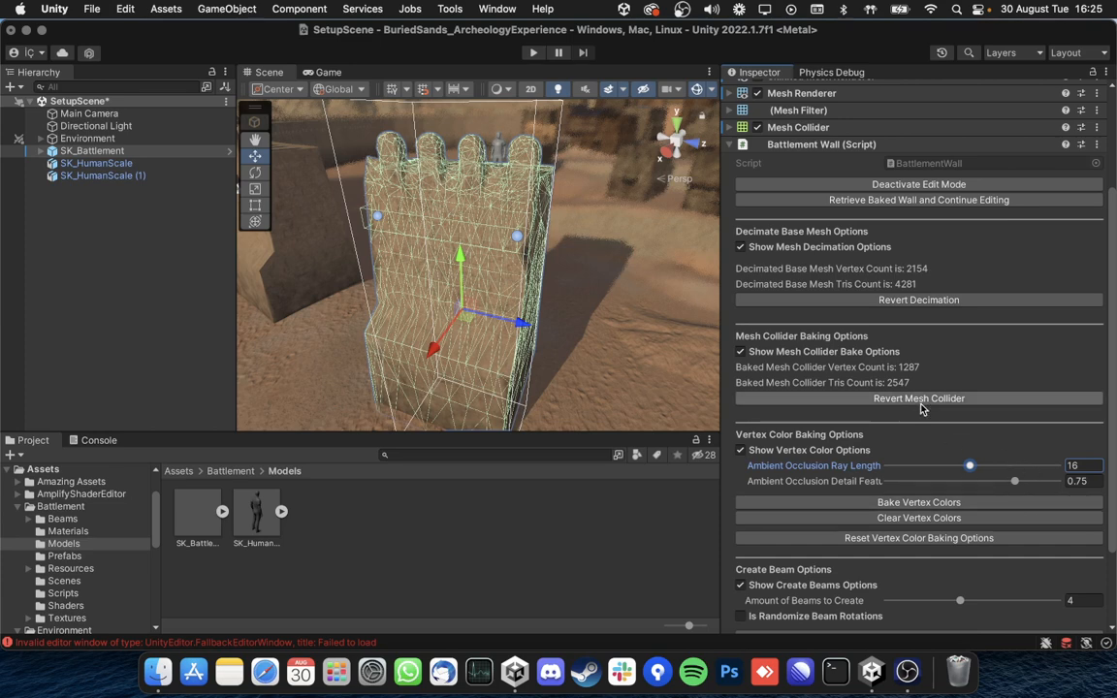
pyautogui.click(741, 350)
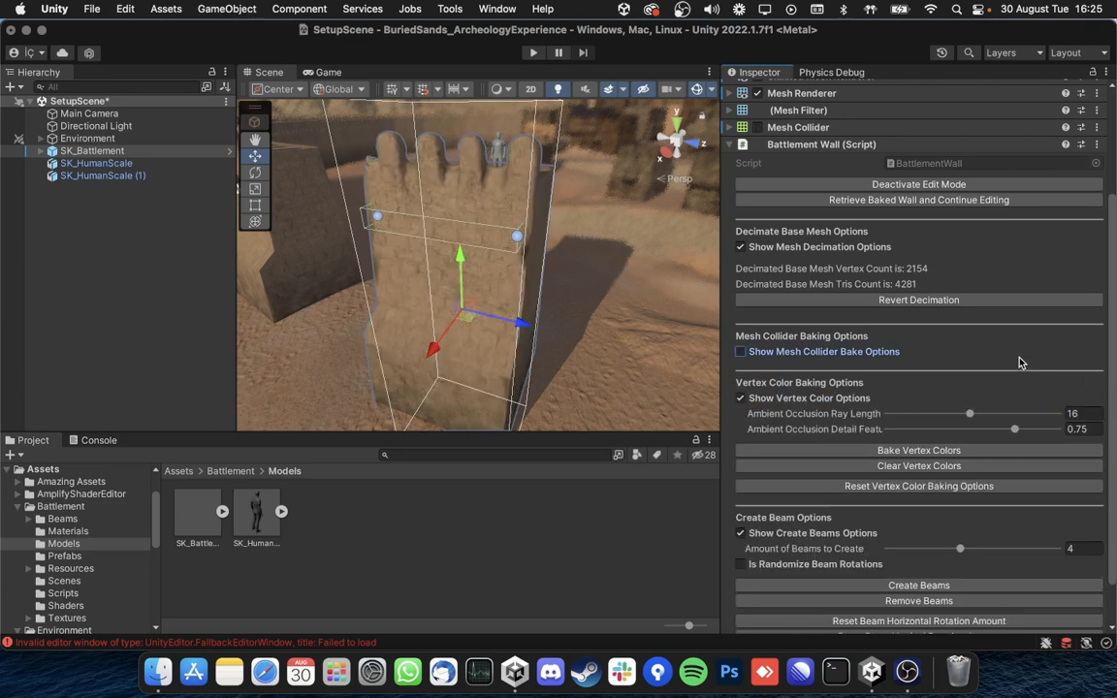
# Step: Rebake the mesh collider at quality 0.2, giving 441 vertices and 851 triangles
pyautogui.click(741, 351)
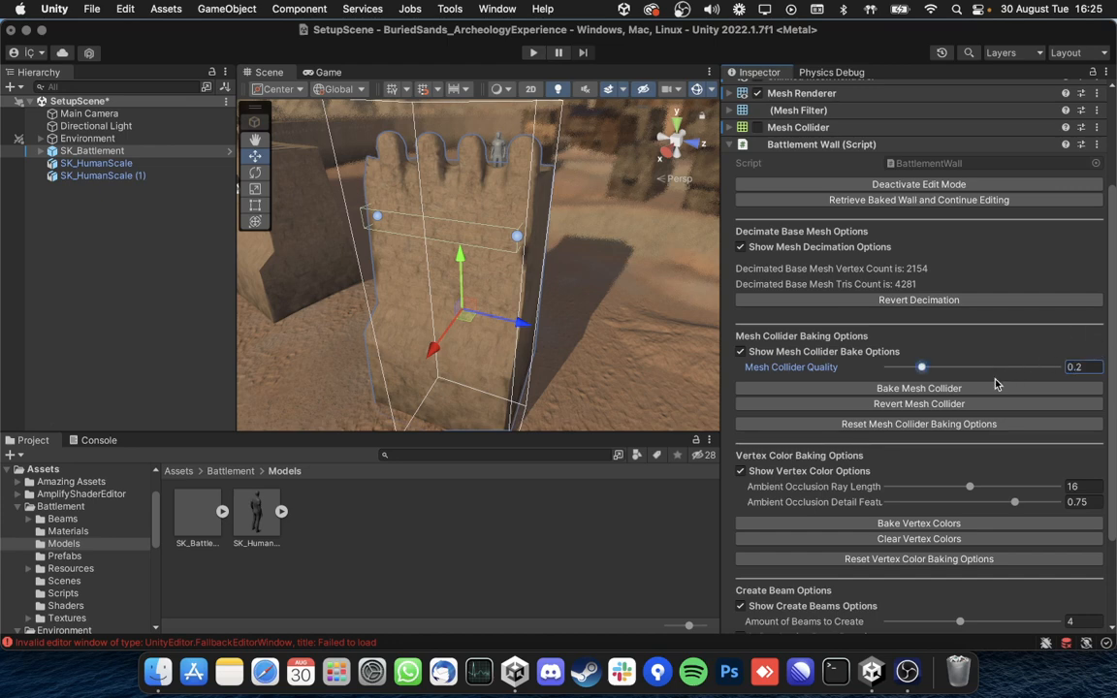
pyautogui.click(918, 388)
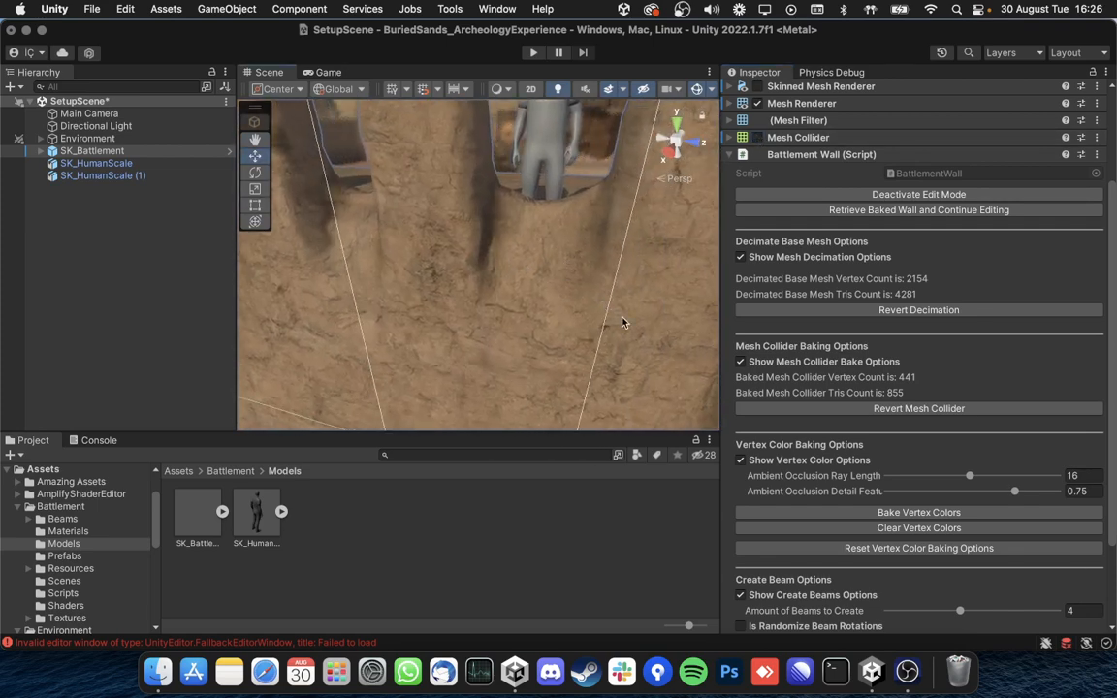
# Step: Bake ambient occlusion into the wall's vertex colors at ray length 16, detail 0.75, and inspect it
pyautogui.scroll(-3)
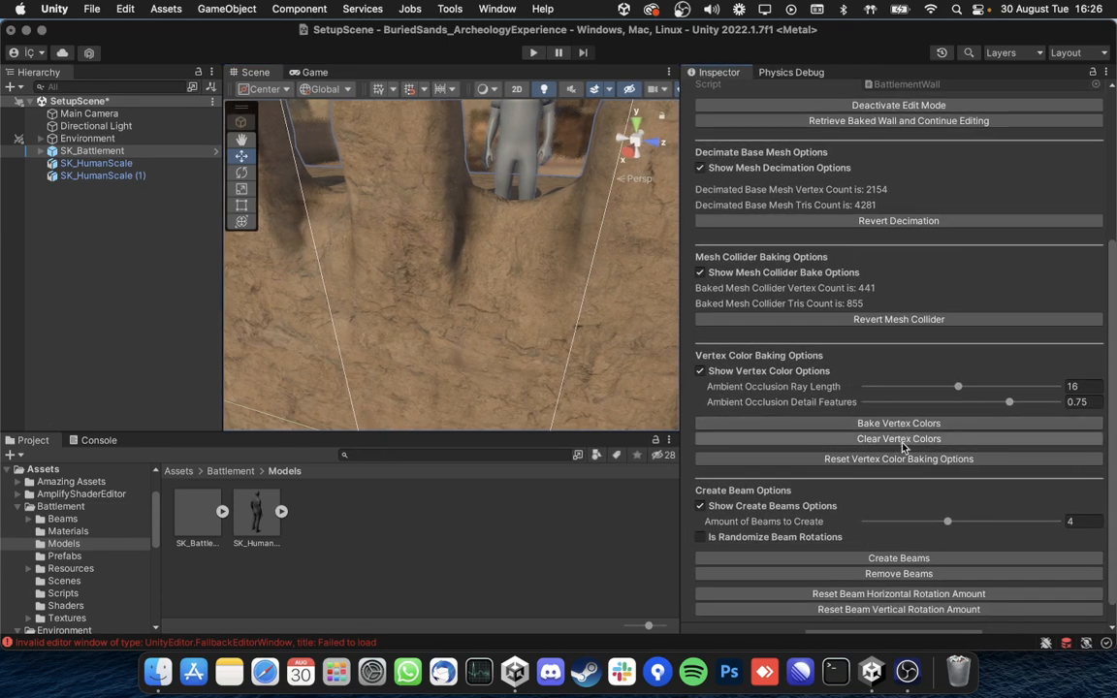
pyautogui.moveTo(1012, 392)
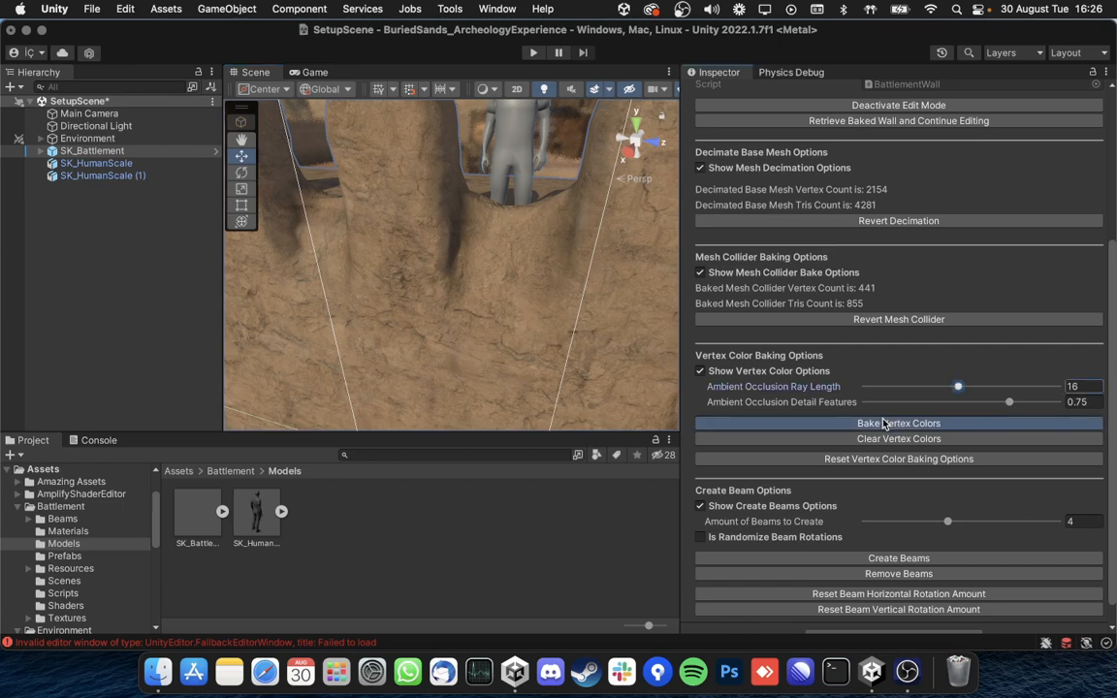
pyautogui.click(898, 423)
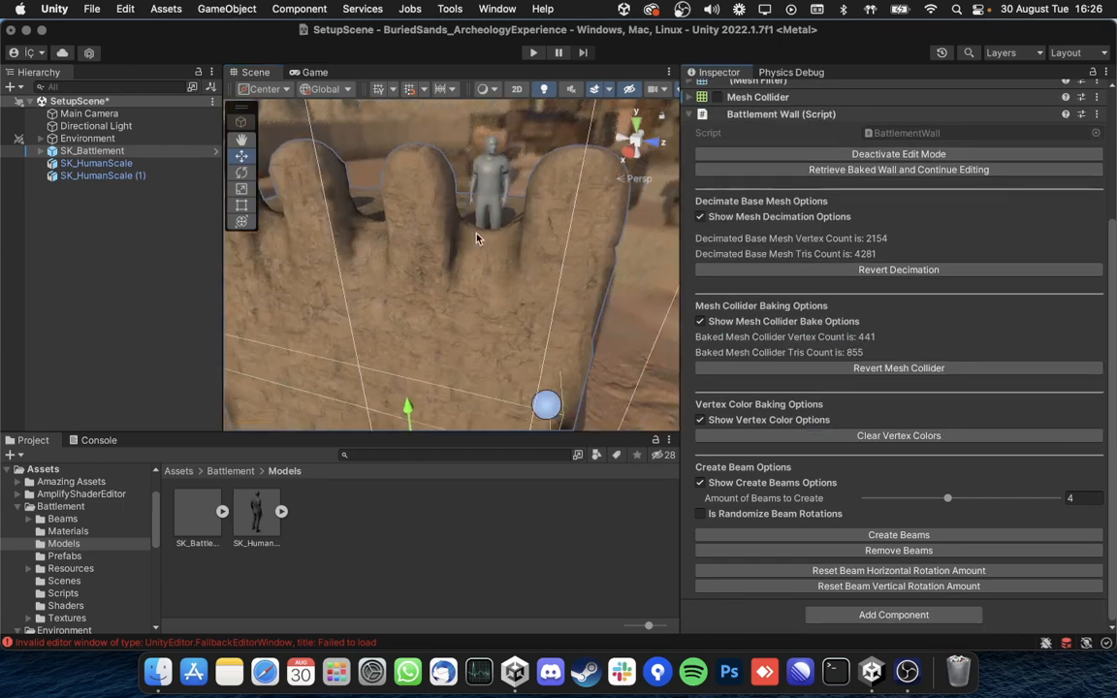
pyautogui.moveTo(475, 240); pyautogui.dragTo(500, 229)
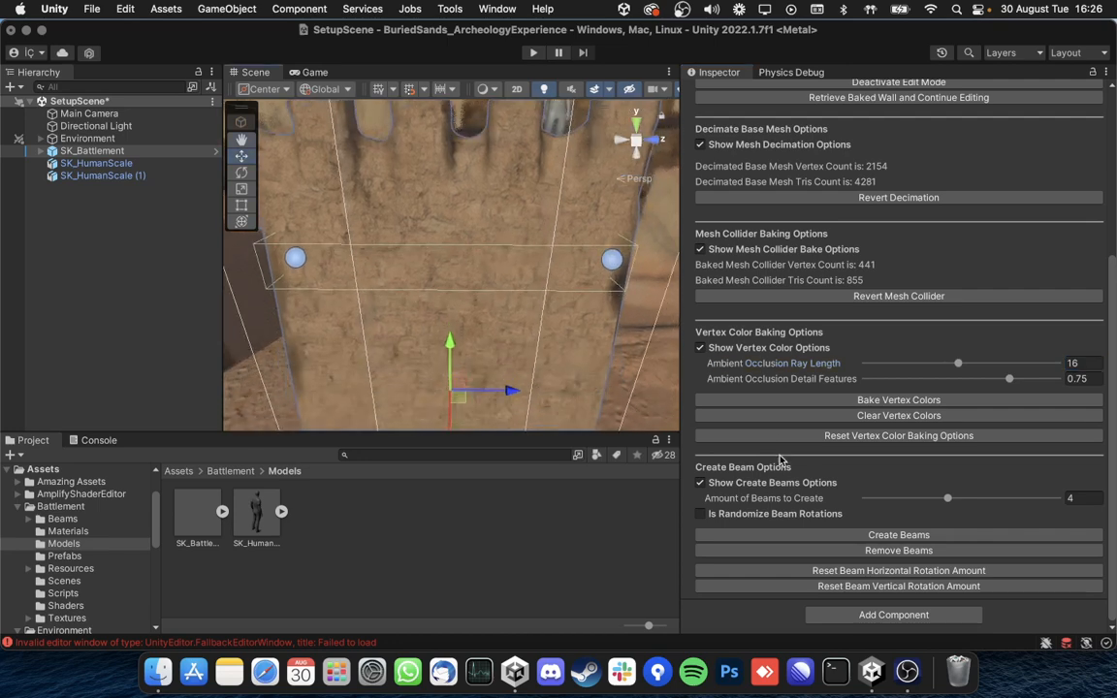
pyautogui.moveTo(812, 496)
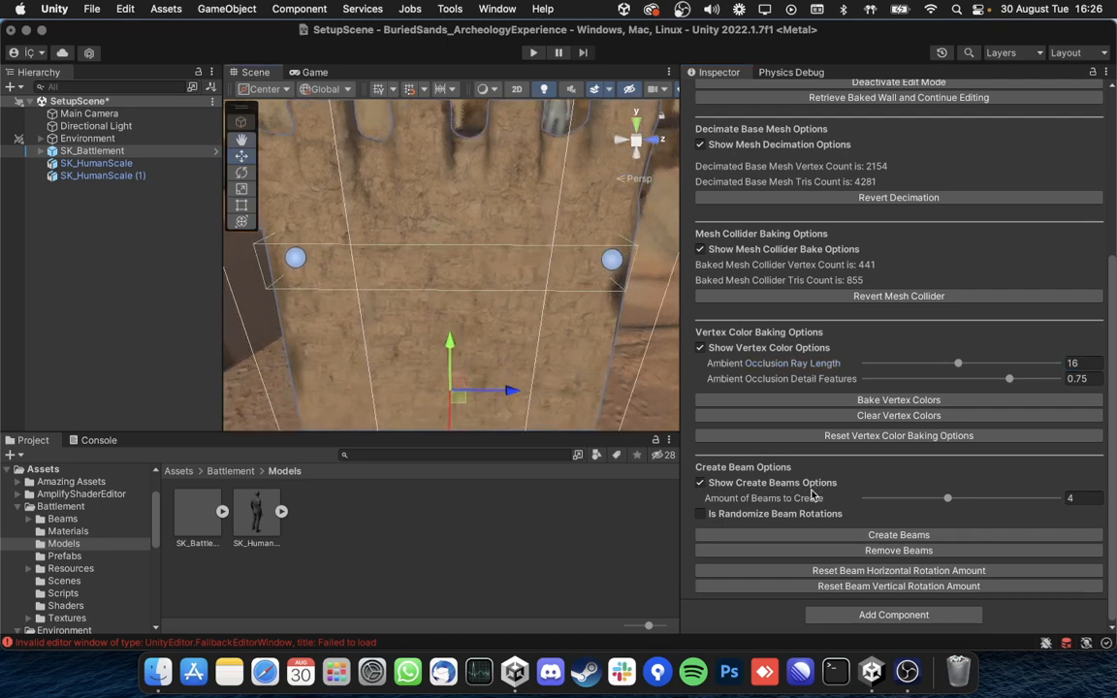
pyautogui.moveTo(810, 496)
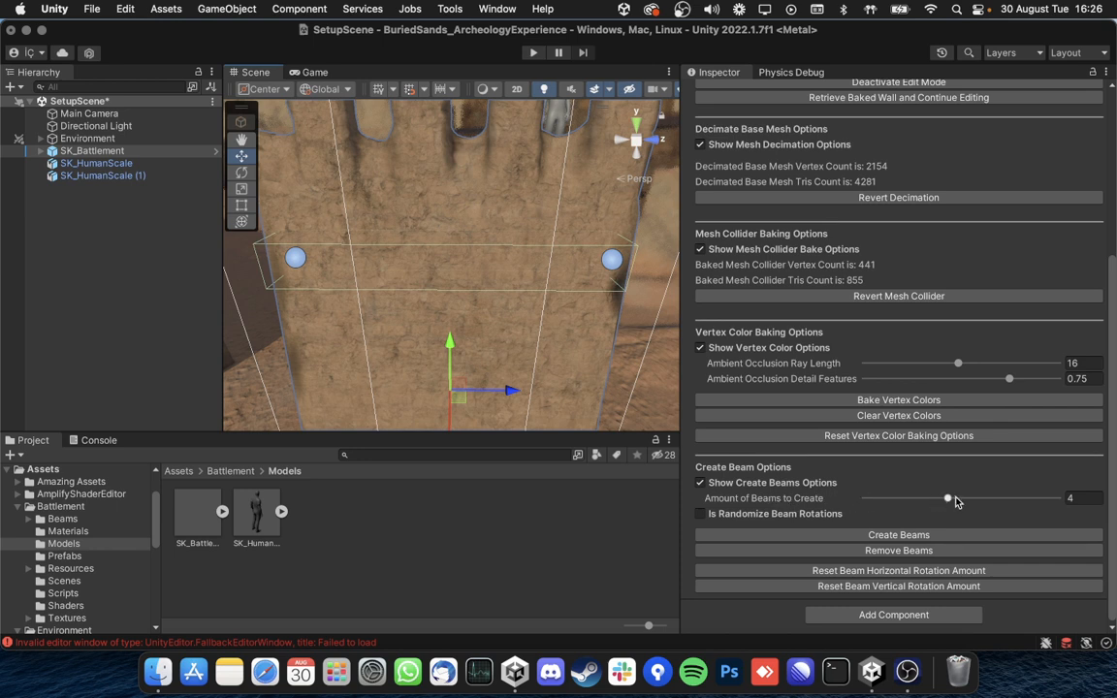
# Step: Set 8 beams with randomized rotations enabled and adjust the vertical rotation amount
pyautogui.moveTo(948, 497); pyautogui.dragTo(1057, 496)
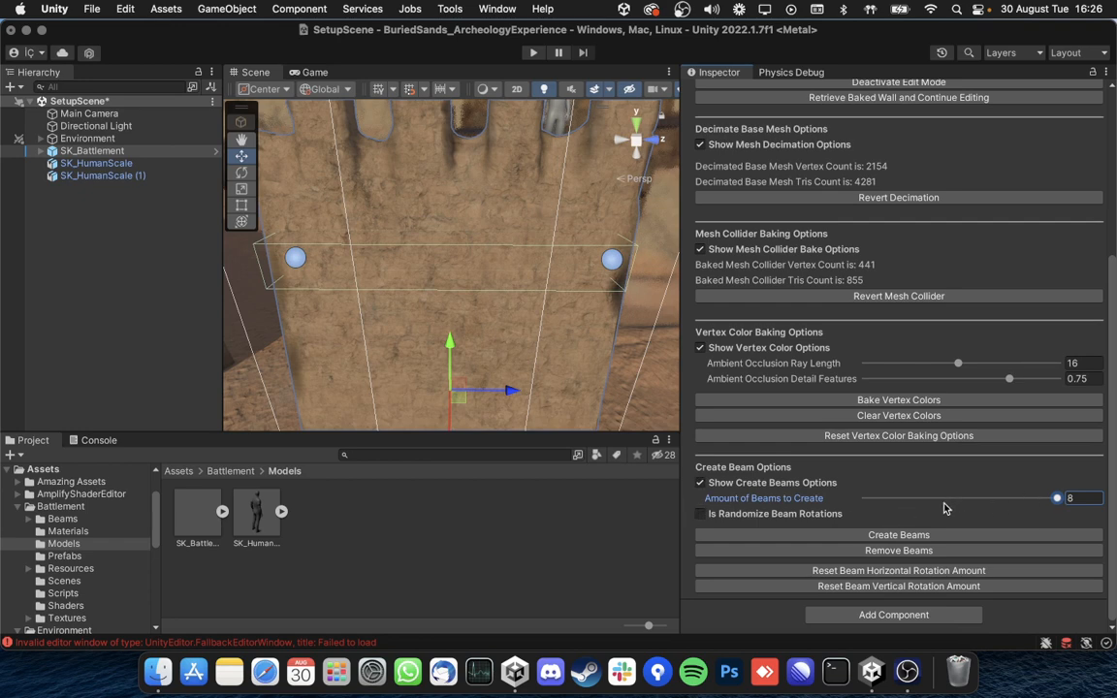
pyautogui.click(700, 512)
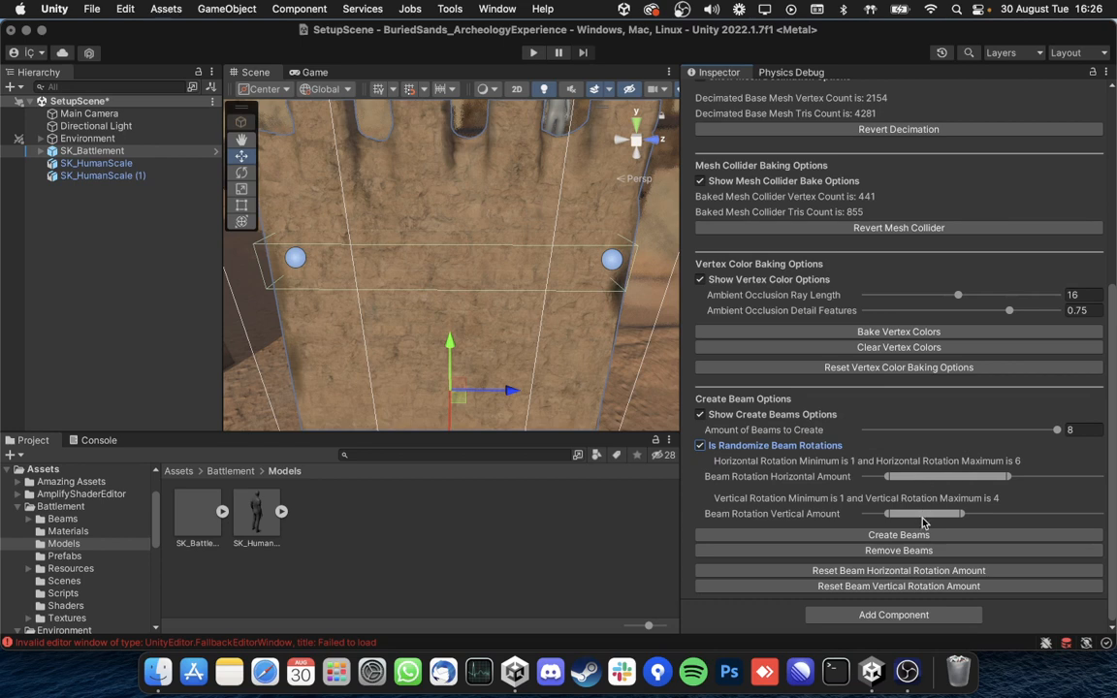
pyautogui.click(897, 535)
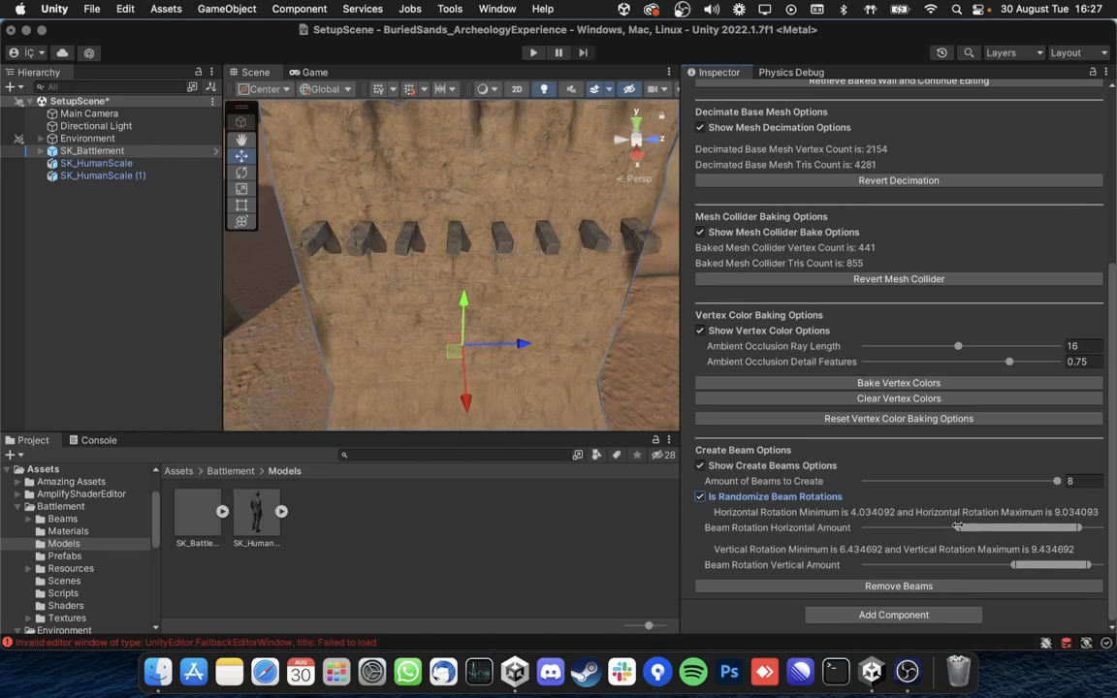
# Step: Inspect the beams, lower the count to 4 and create the four wooden beams
pyautogui.moveTo(957, 527); pyautogui.dragTo(1018, 528)
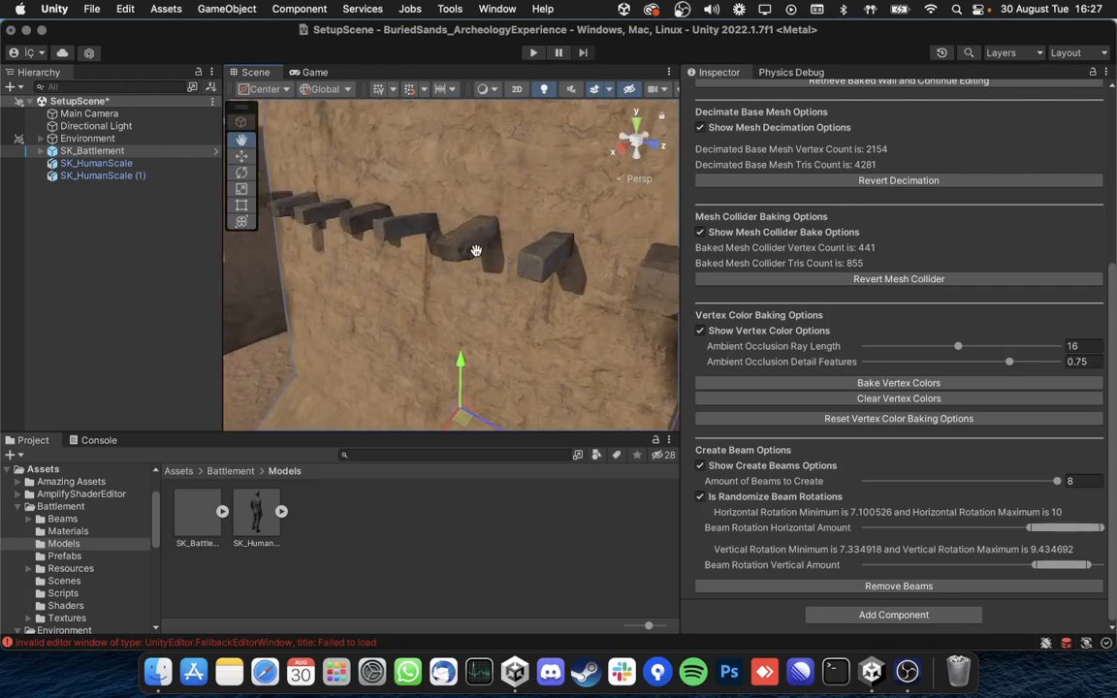
pyautogui.moveTo(475, 250); pyautogui.dragTo(543, 233)
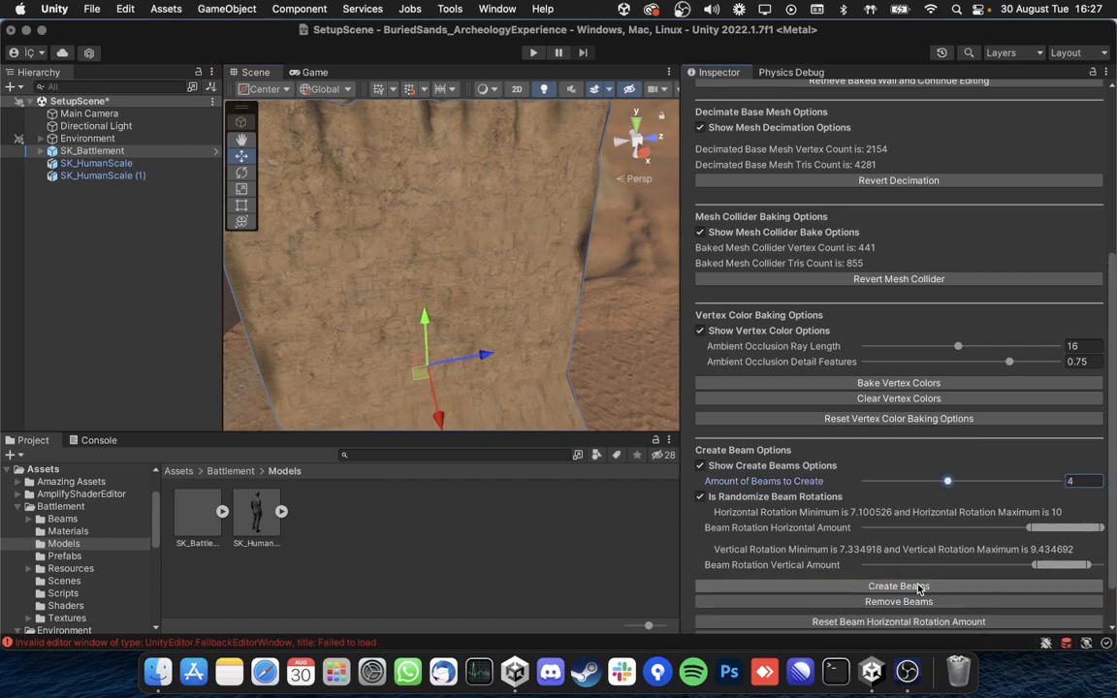
pyautogui.click(897, 585)
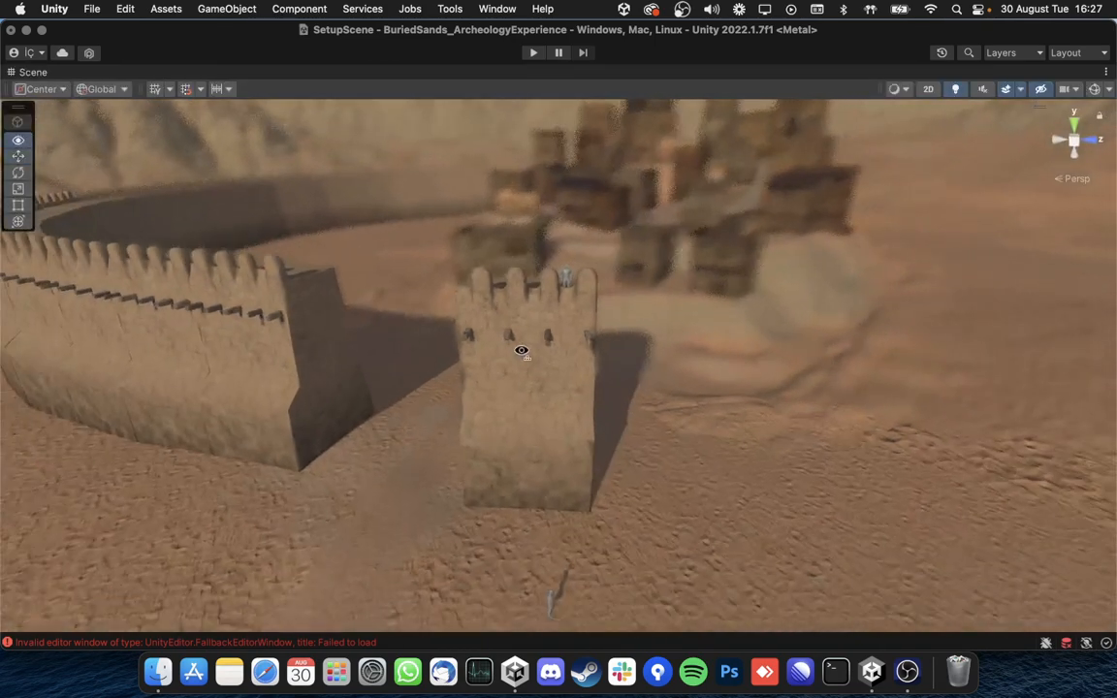
# Step: Orbit the desert scene to frame the battlement tower and curved wall together
pyautogui.moveTo(521, 349); pyautogui.dragTo(380, 305)
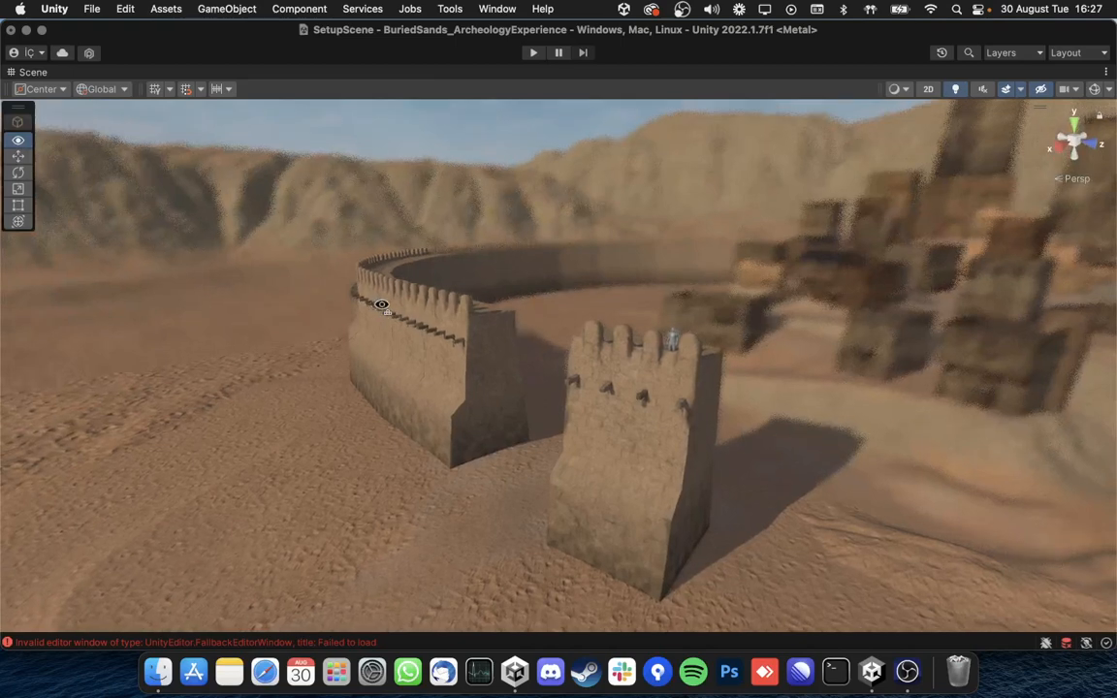
pyautogui.moveTo(380, 303); pyautogui.dragTo(445, 310)
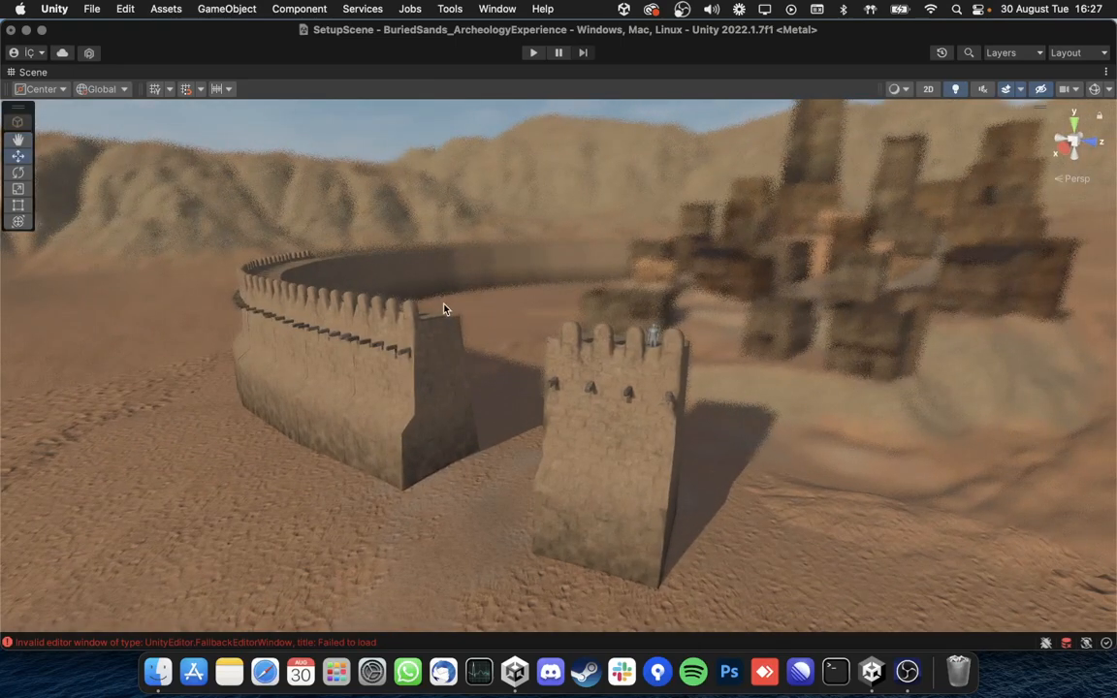
pyautogui.moveTo(520, 279)
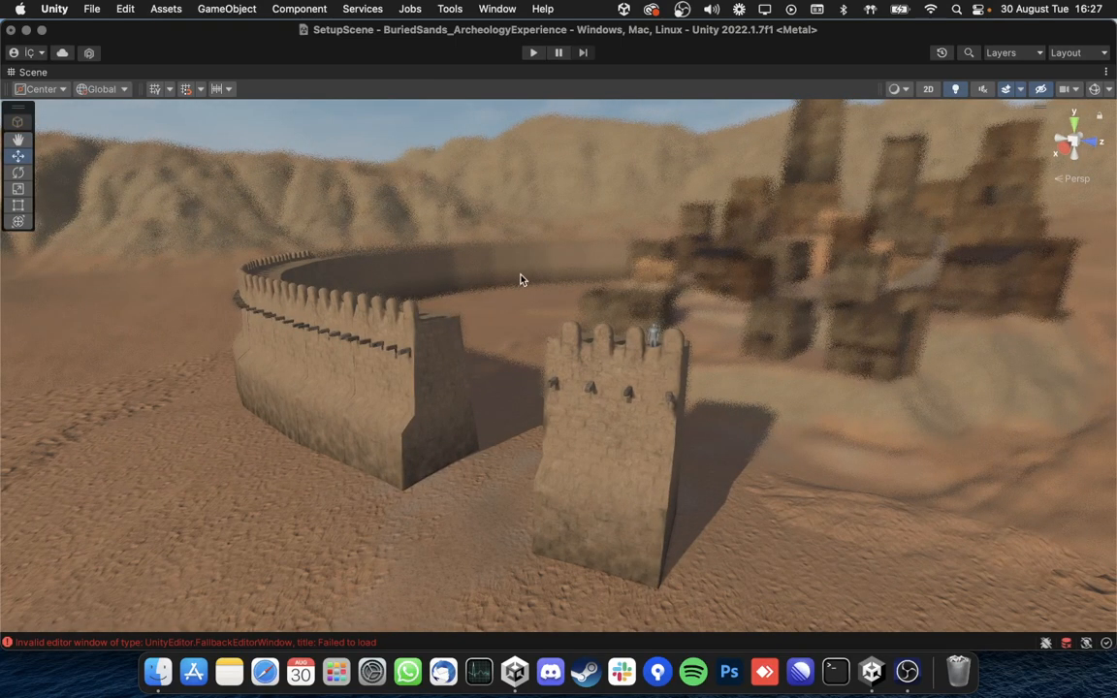